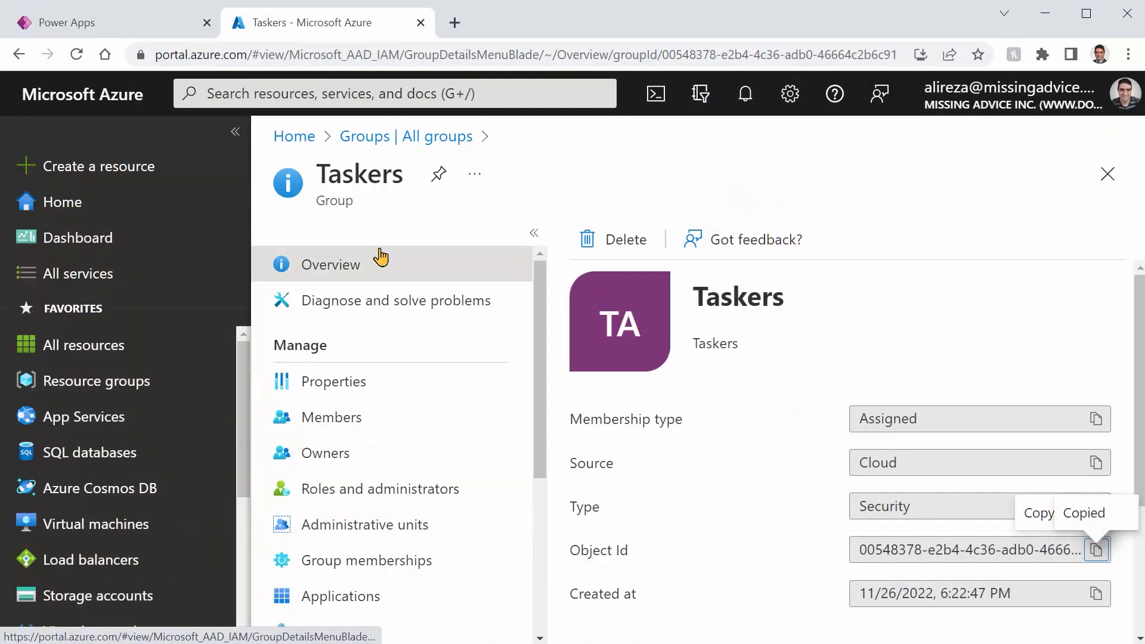
mouse_move(438, 136)
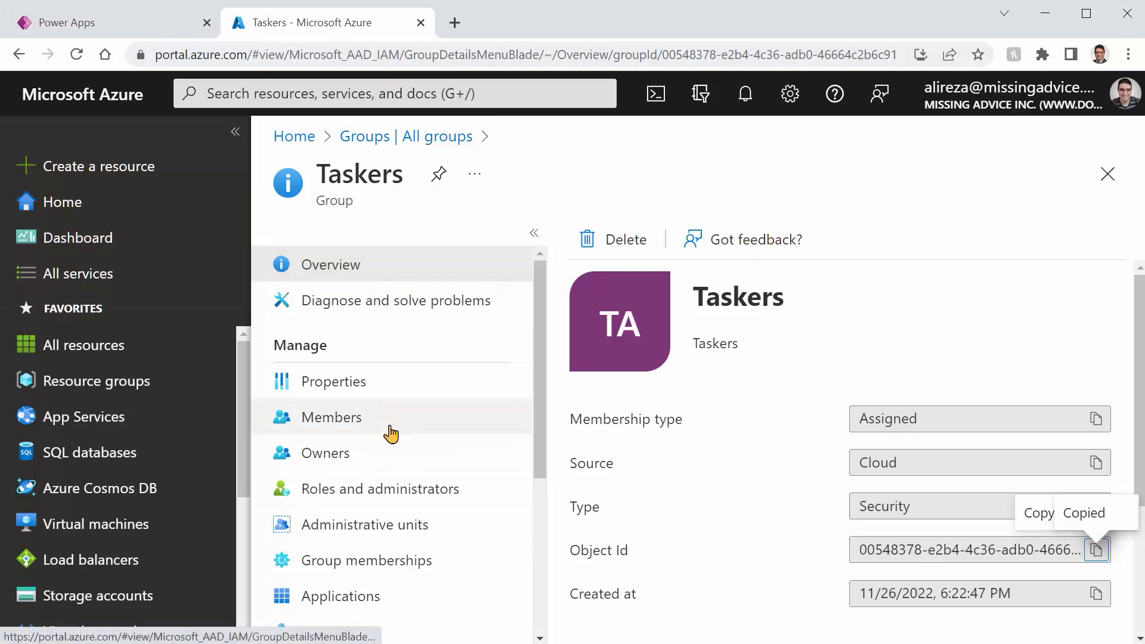
Step: Review the Taskers group's three members and copy the group's Object Id from Overview
left_click(330, 417)
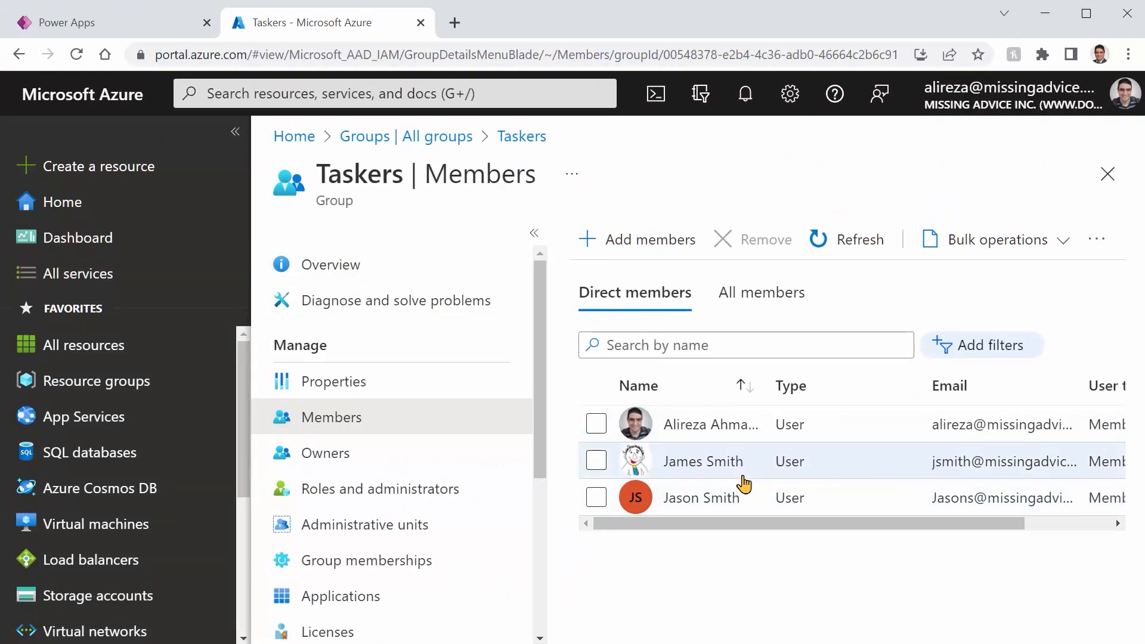
left_click(330, 265)
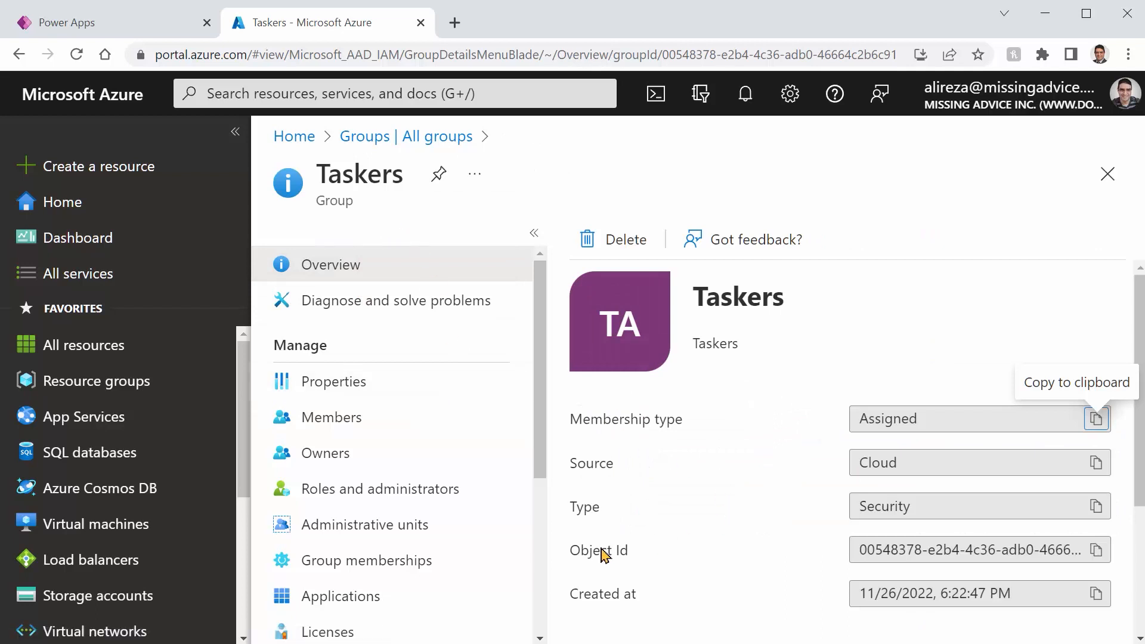
mouse_move(1029, 552)
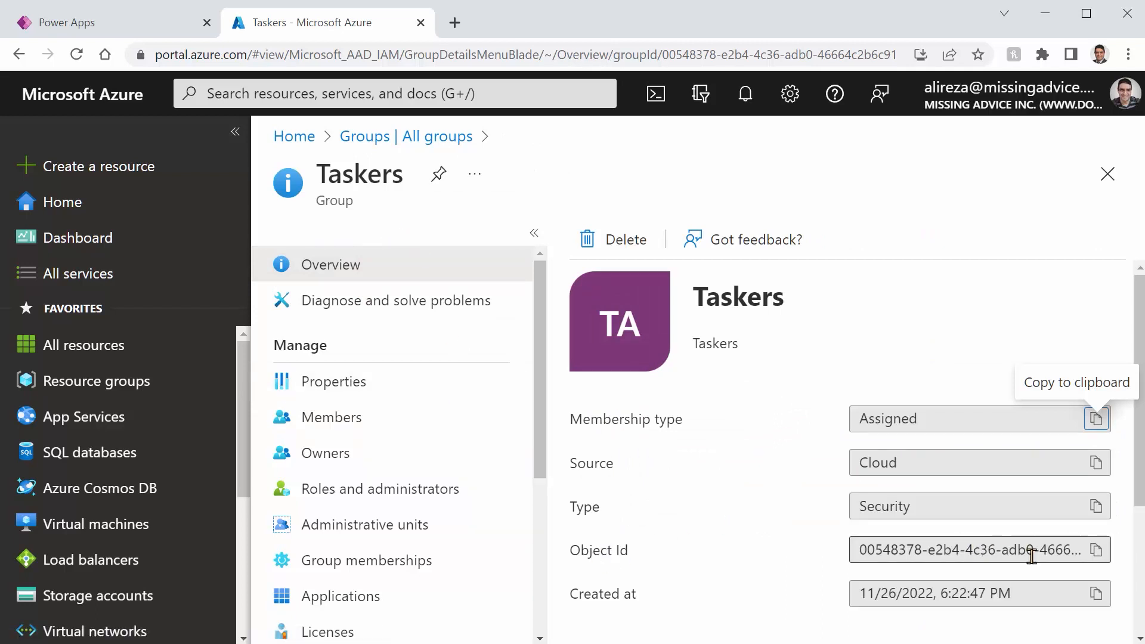
left_click(1098, 549)
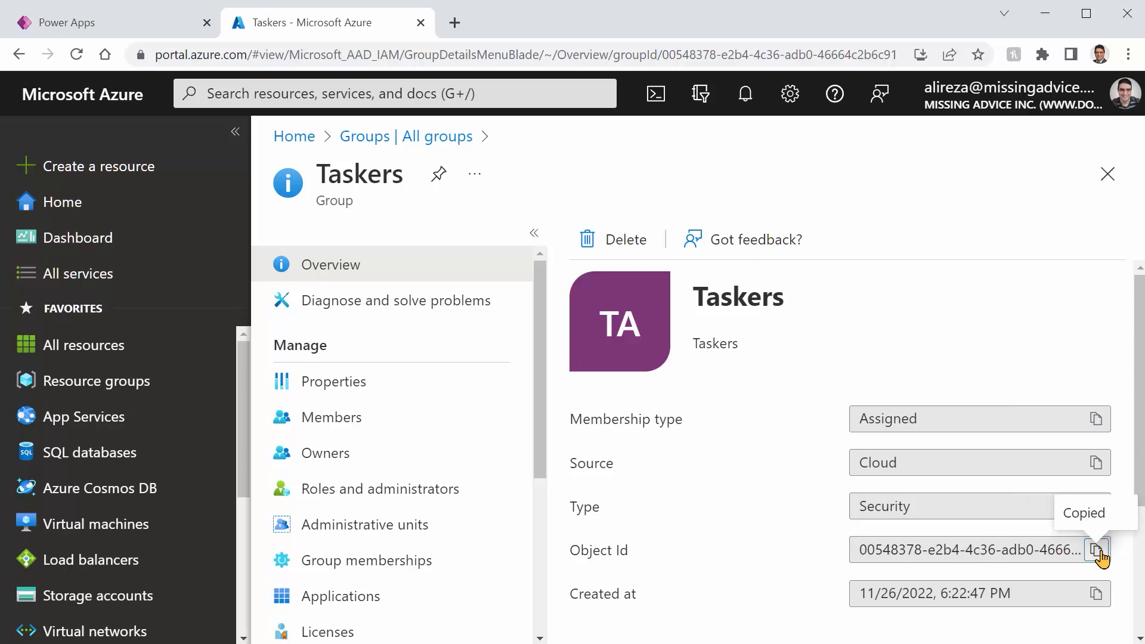
mouse_move(613, 584)
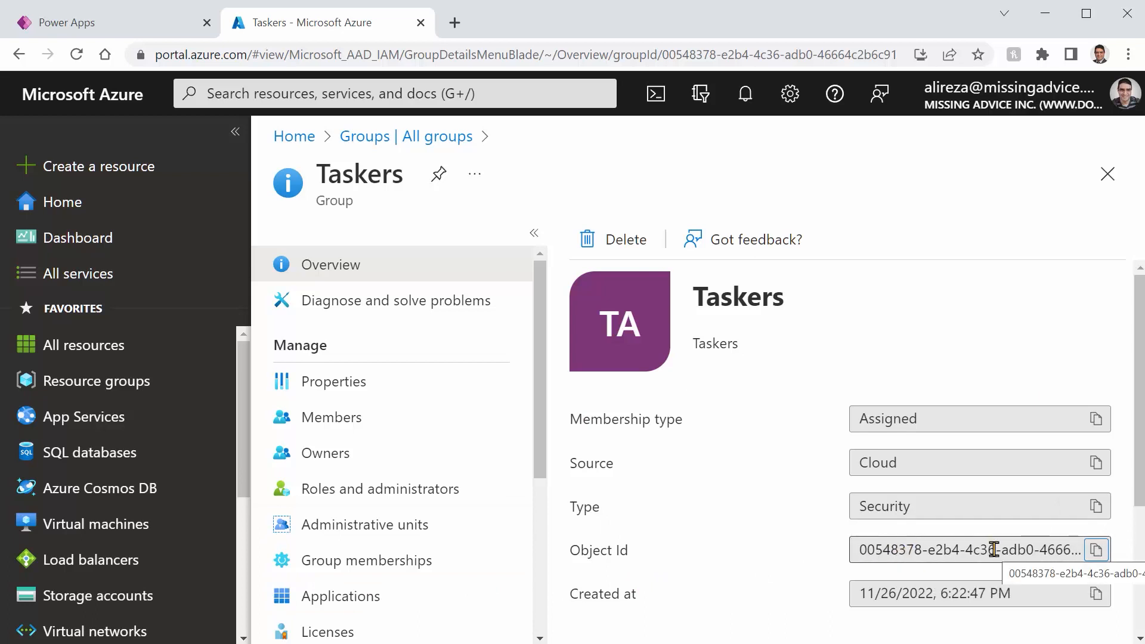
mouse_move(690, 306)
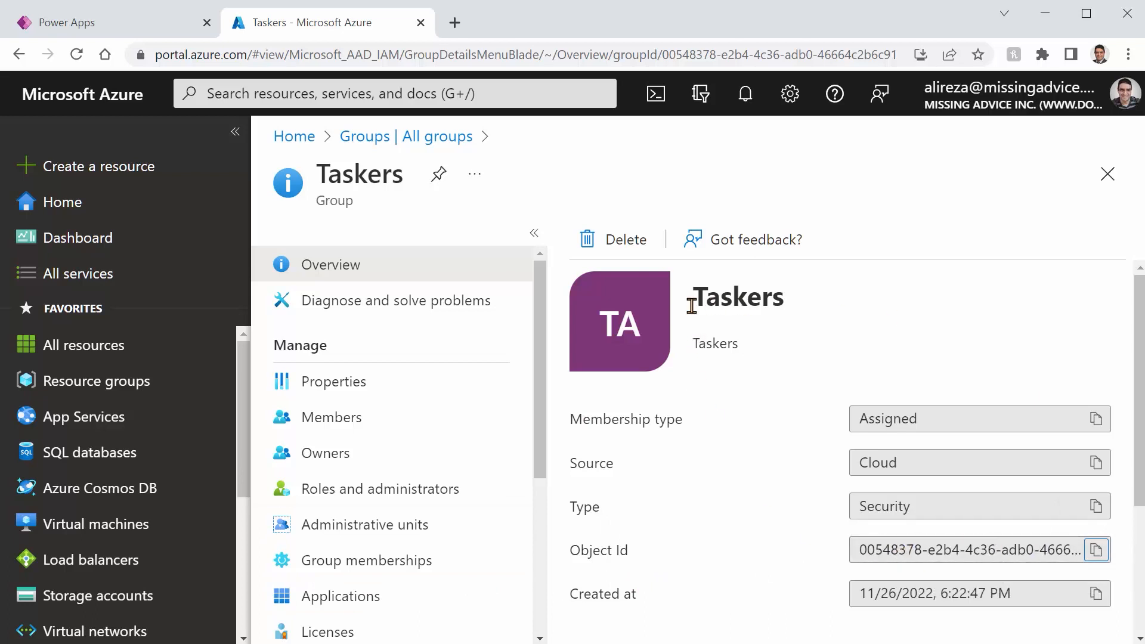
mouse_move(927, 533)
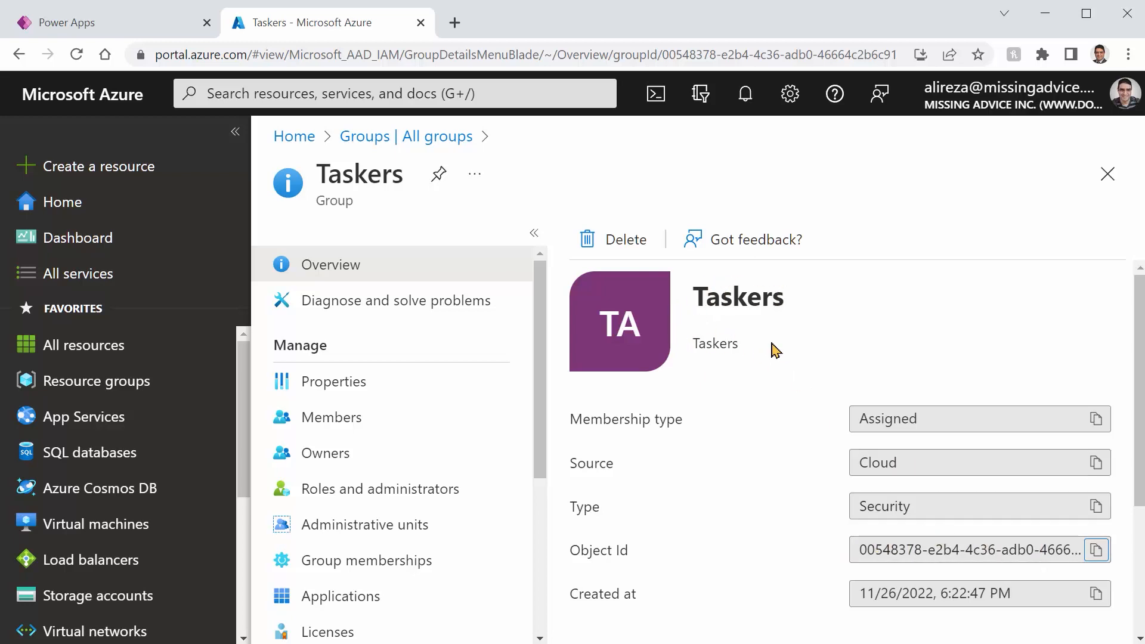
mouse_move(792, 390)
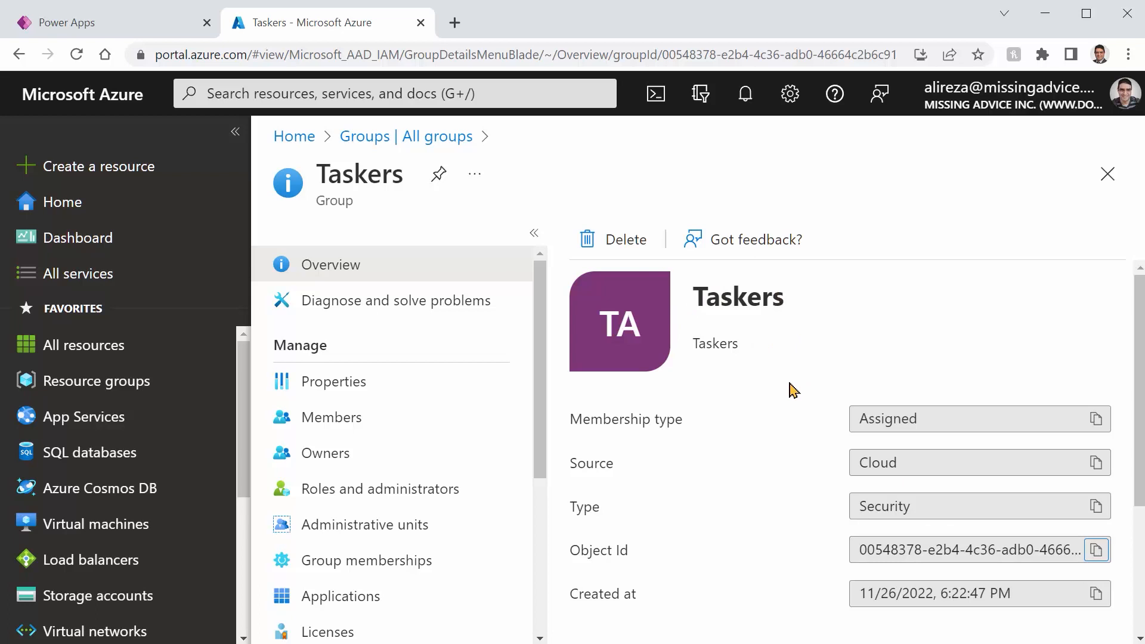
Step: Switch back to the Power Apps editor tab with the Get Group Members button on Screen1
left_click(66, 23)
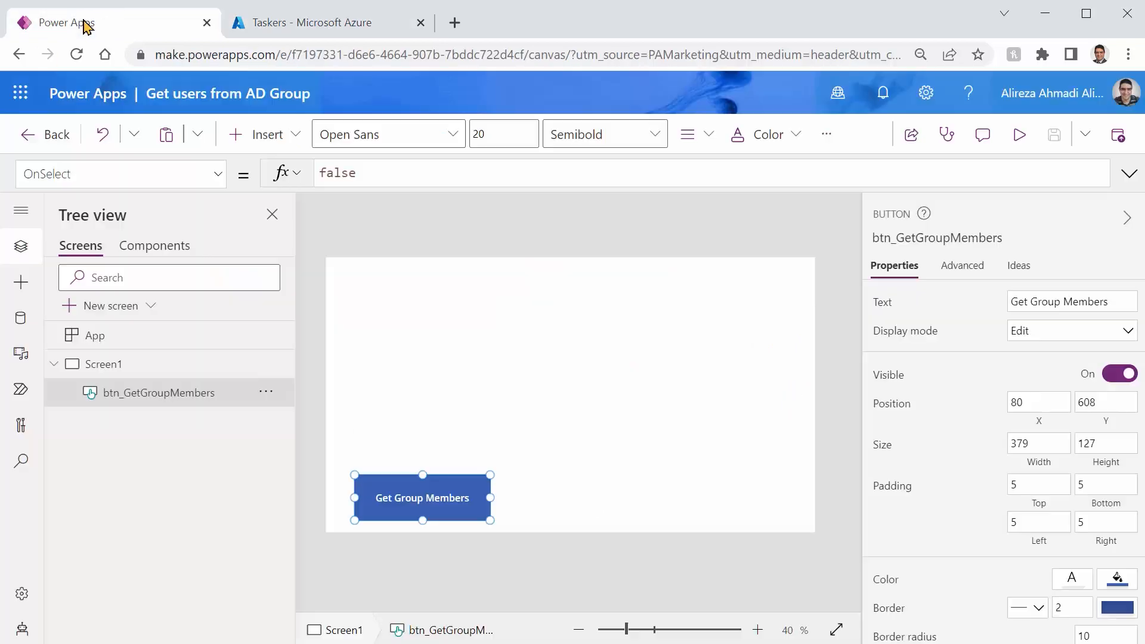
mouse_move(285, 385)
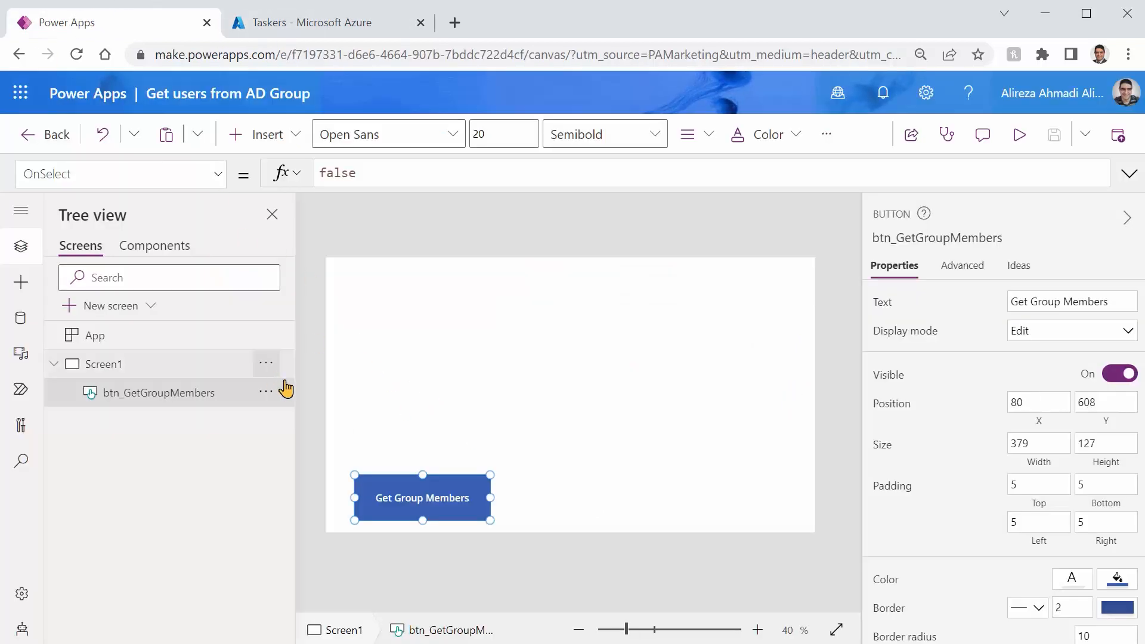
mouse_move(620, 404)
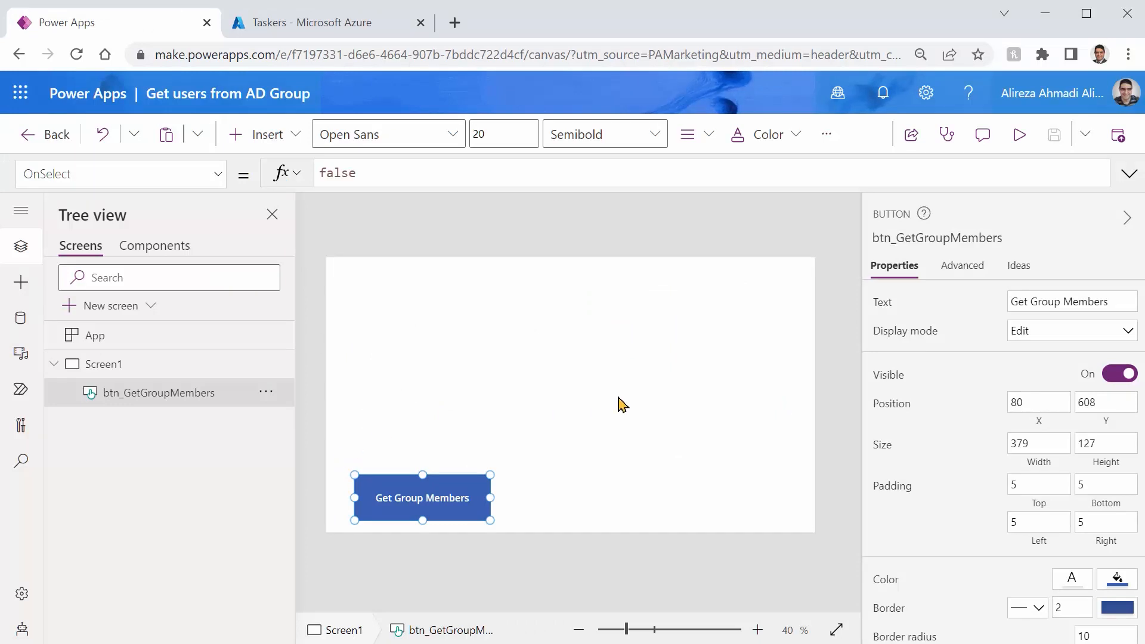
mouse_move(440, 486)
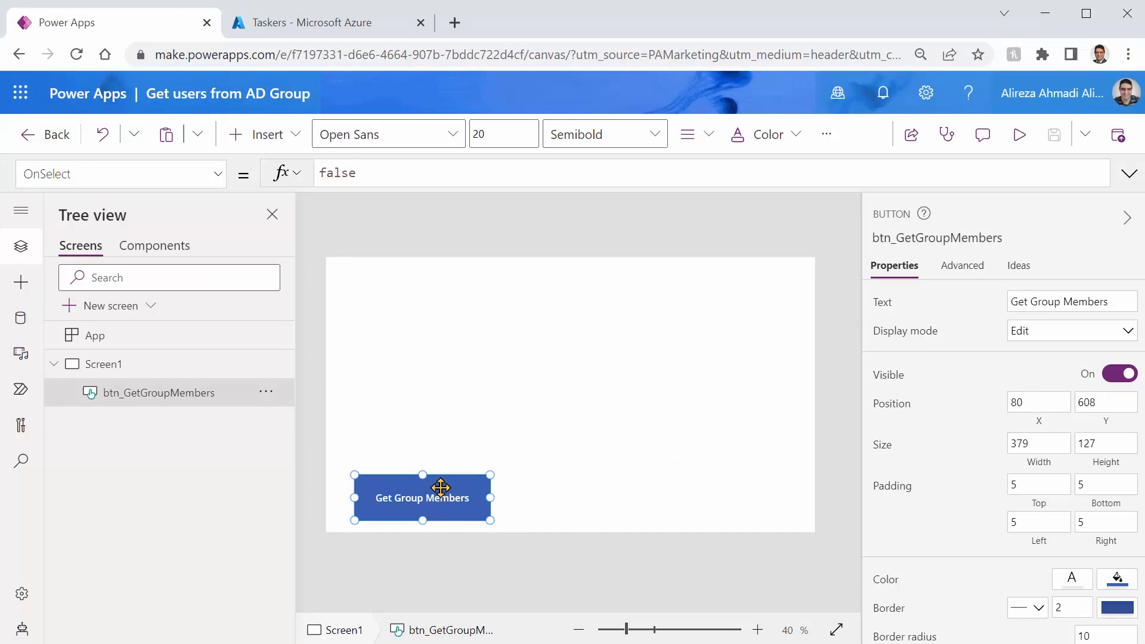
mouse_move(461, 298)
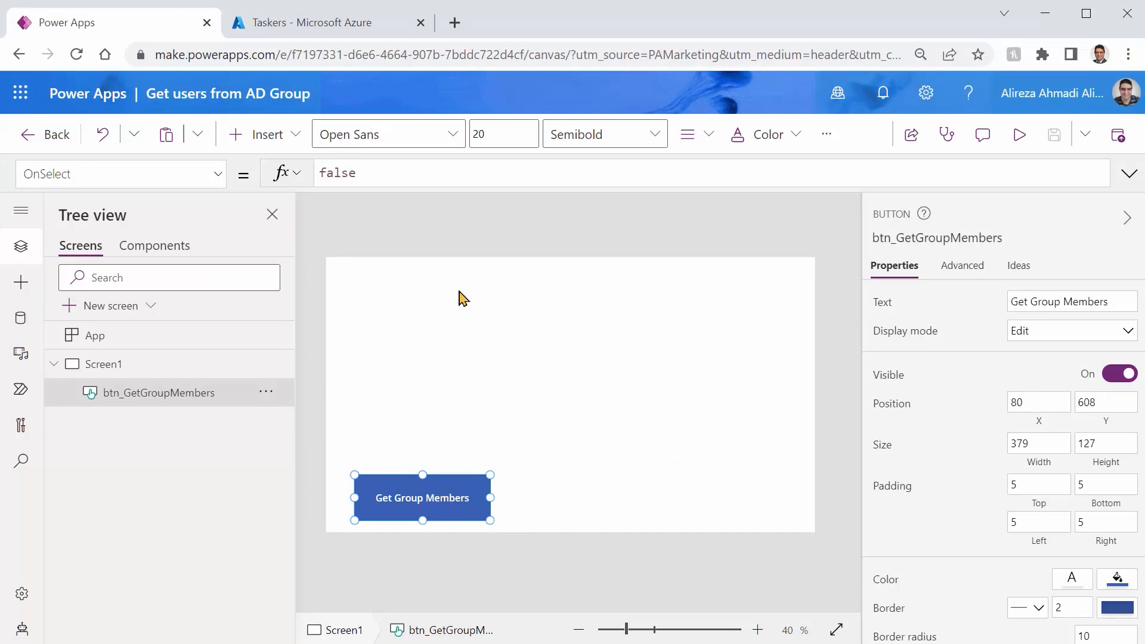
mouse_move(364, 320)
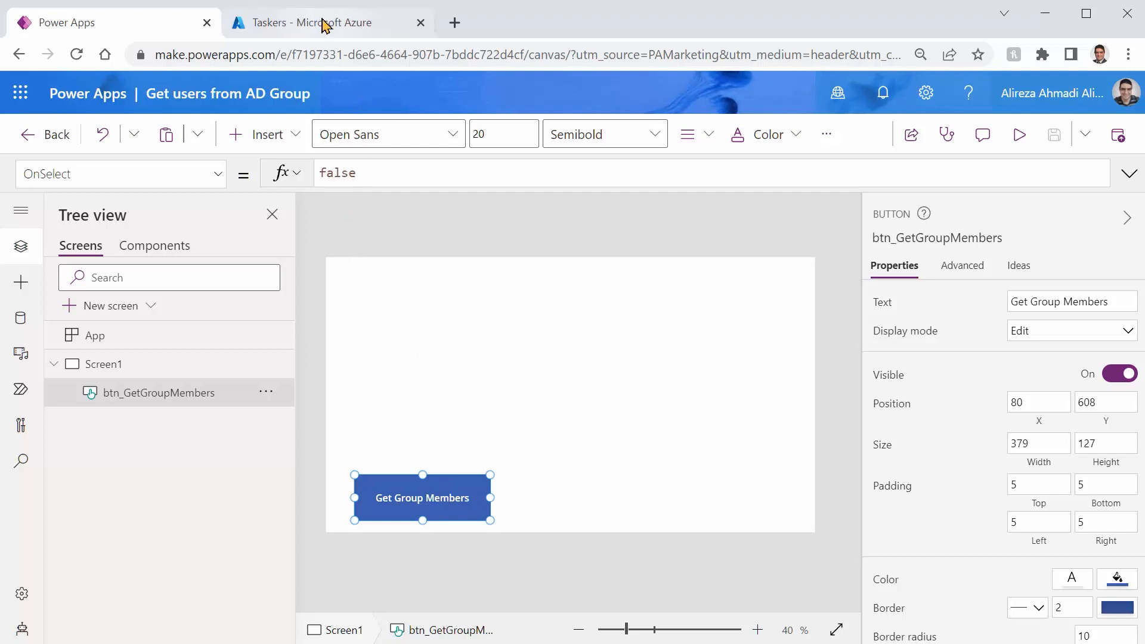
left_click(324, 22)
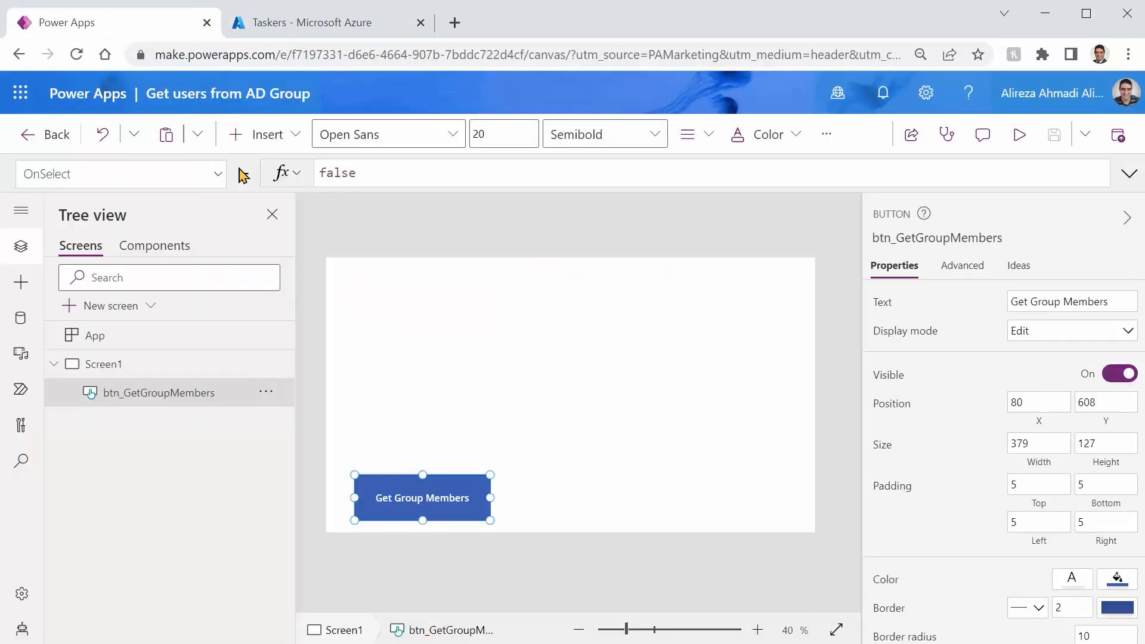
mouse_move(190, 509)
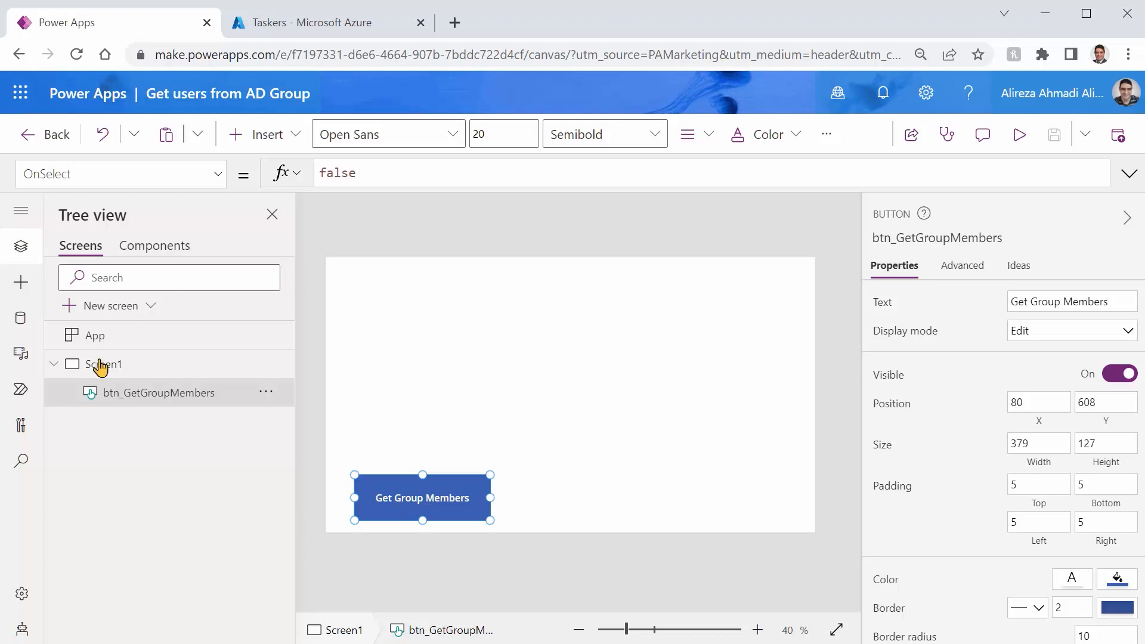
Step: Add the Azure AD connector as a data source from the Data pane
left_click(21, 317)
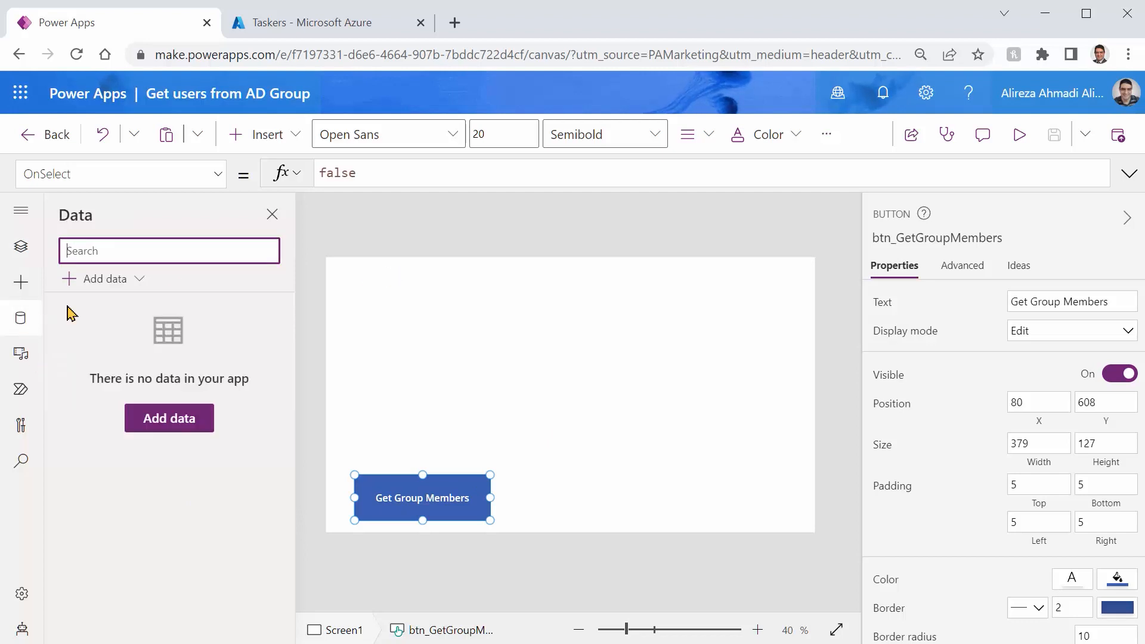
mouse_move(123, 285)
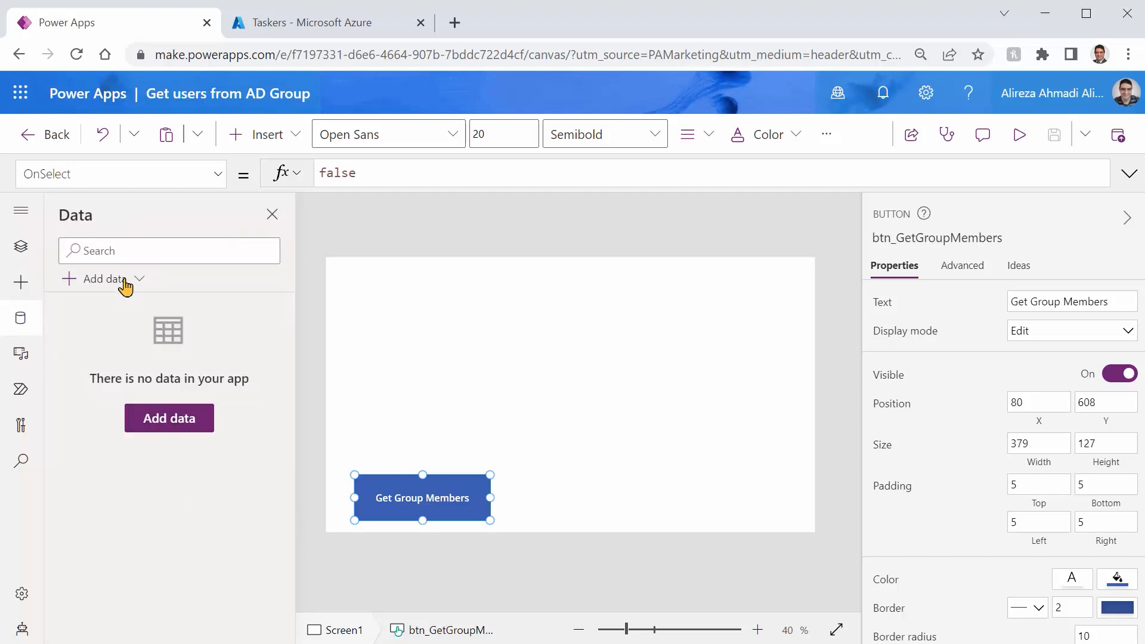
left_click(99, 278)
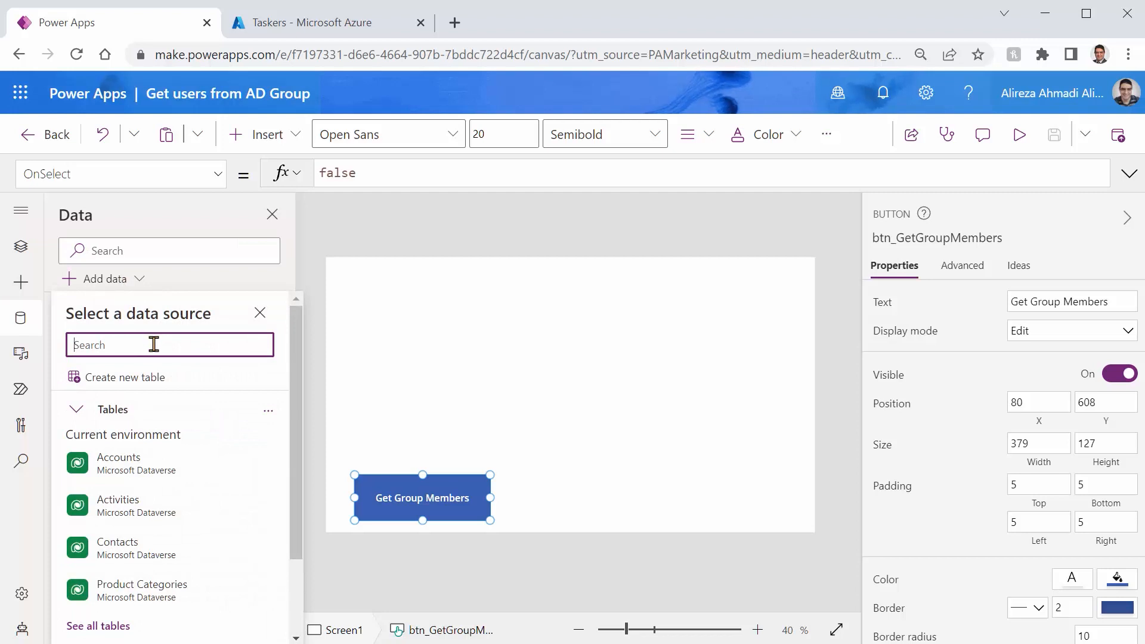
type("Azure")
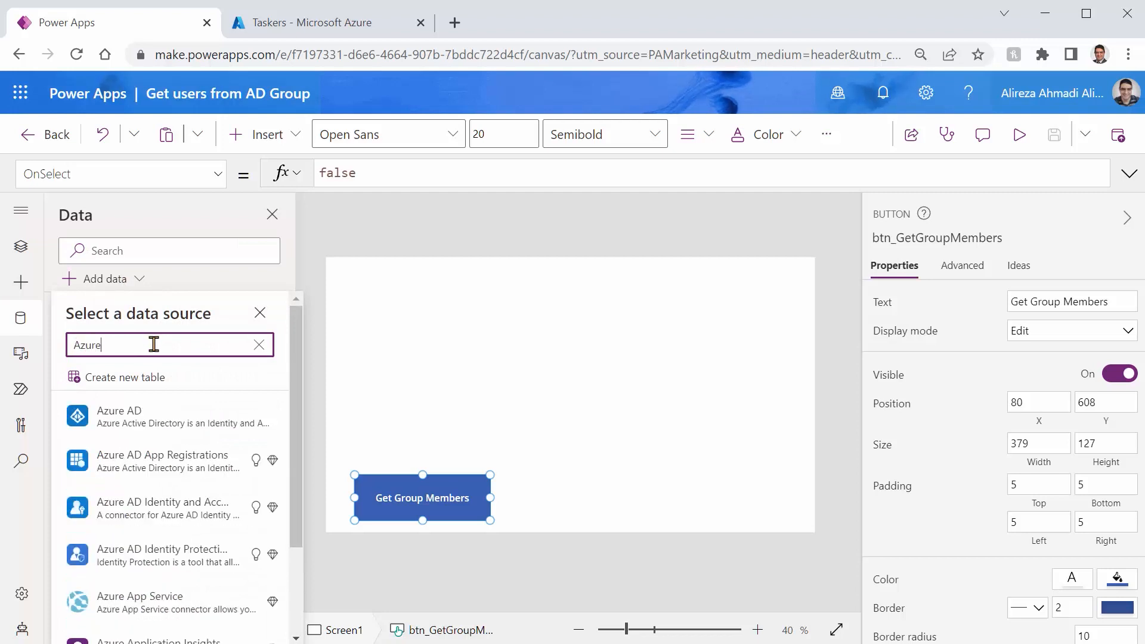
type("AD")
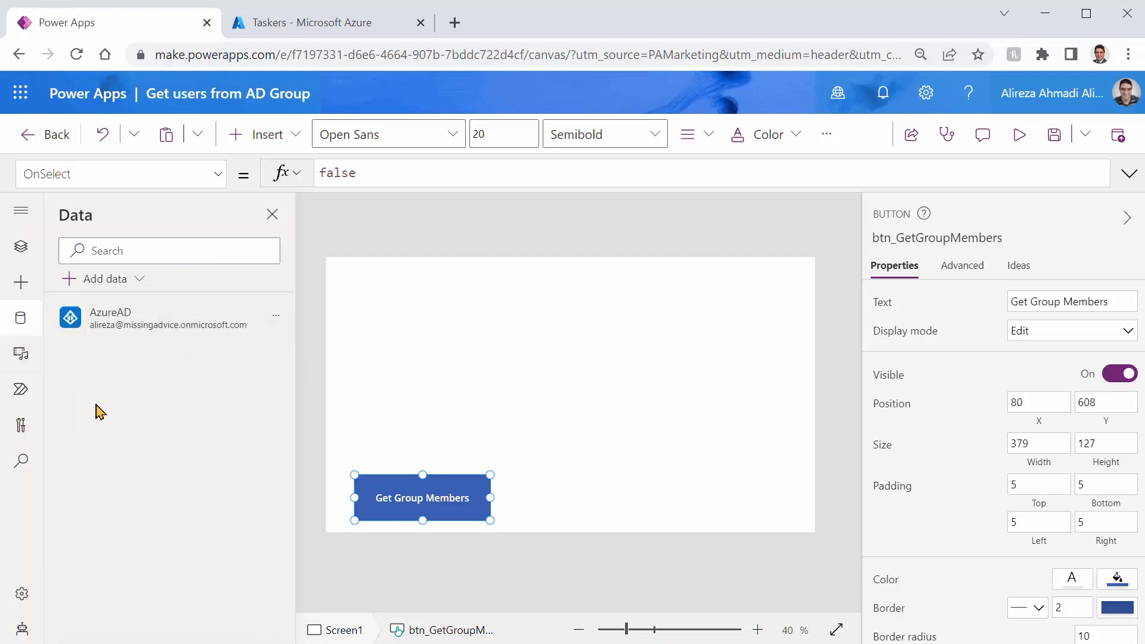
mouse_move(107, 406)
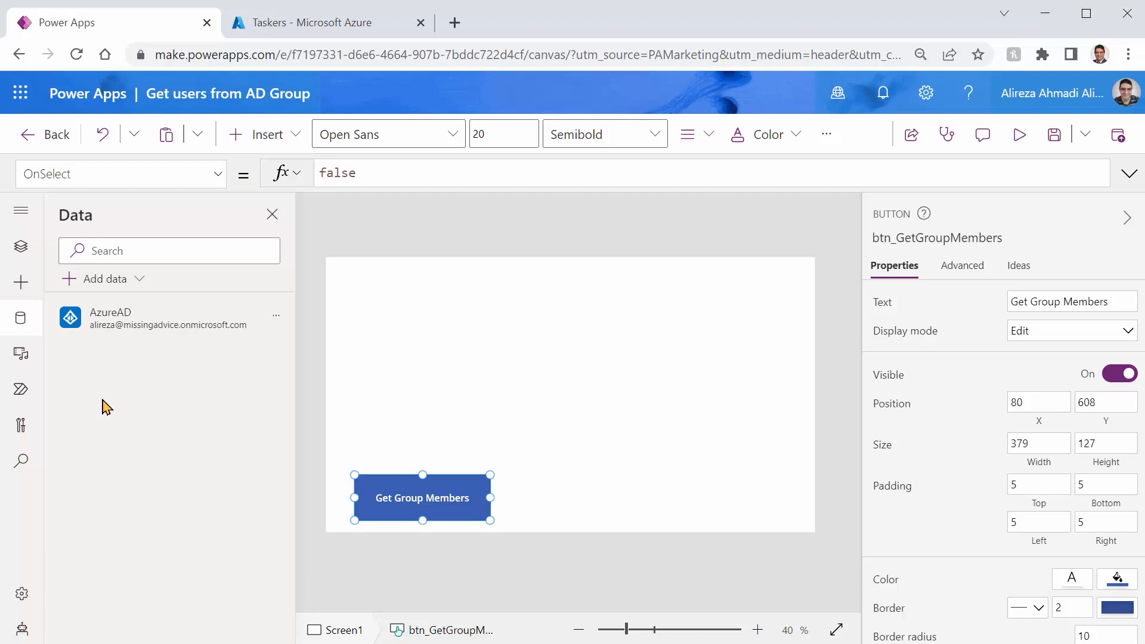
mouse_move(449, 508)
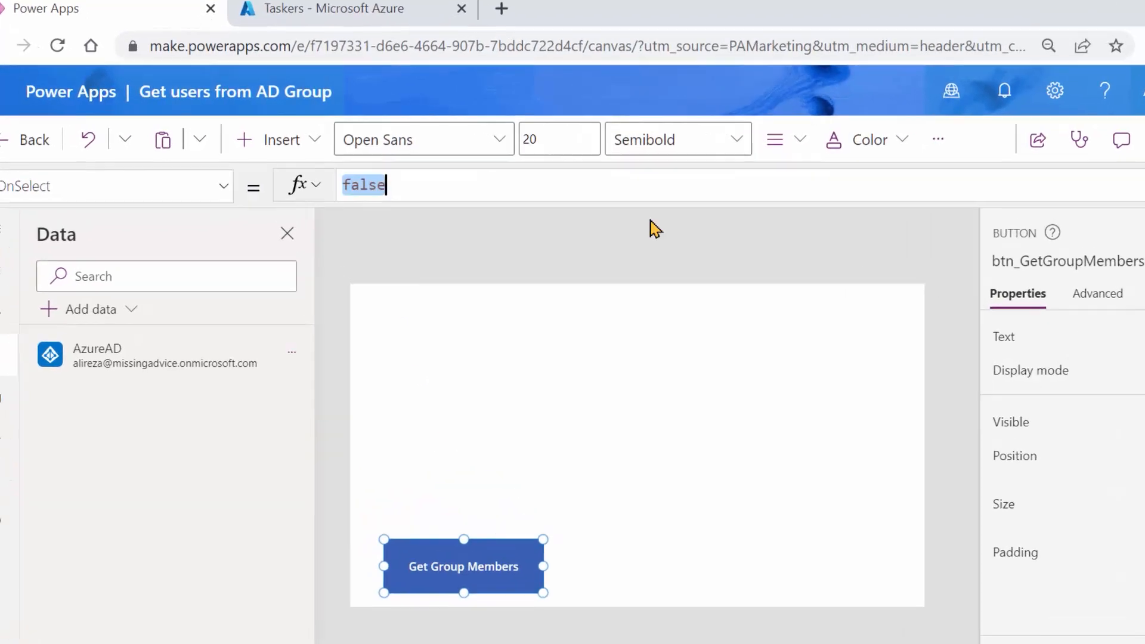
Step: Write AzureAD.GetGroupMembers("00548378-e2b4-4c36-adb0-46664c2b6c91") in the button's OnSelect
type("Azure")
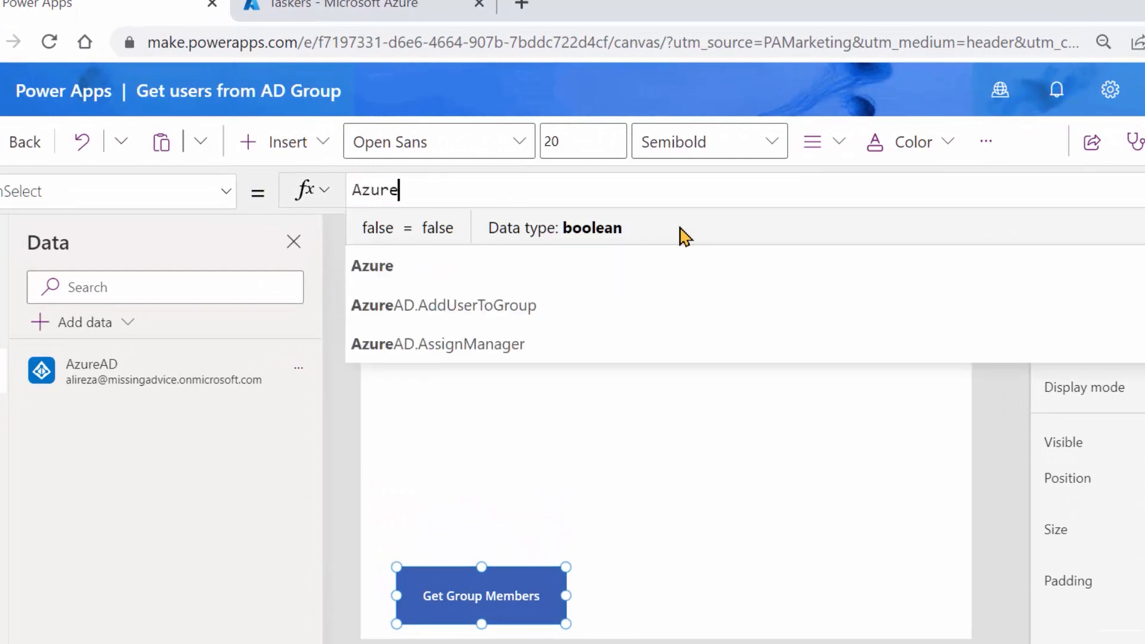
type("AD.")
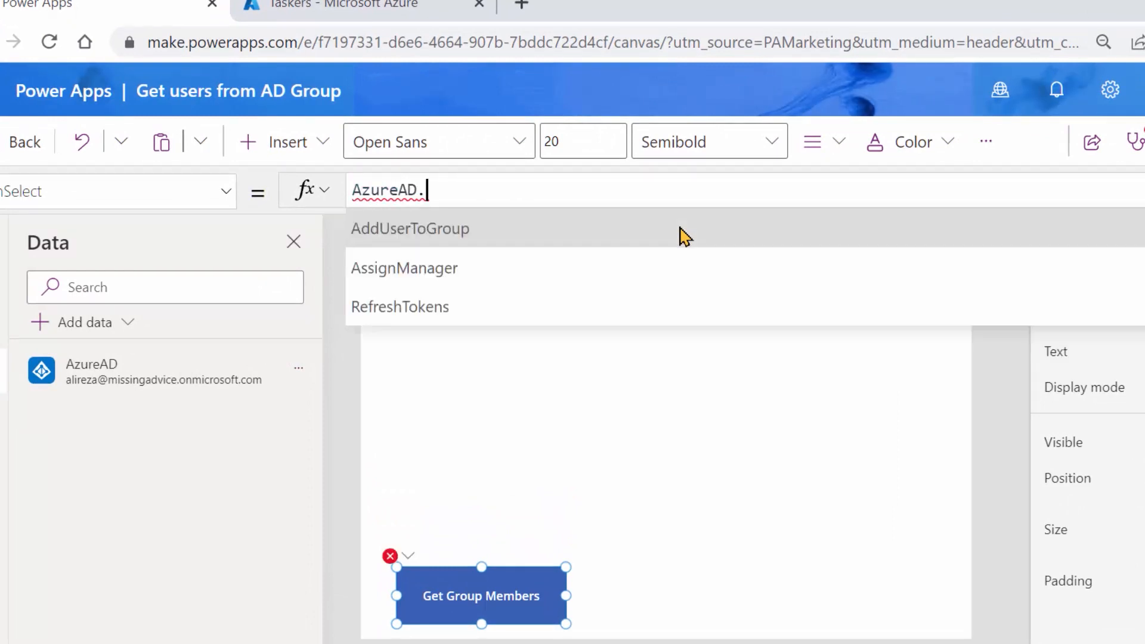
type("Get")
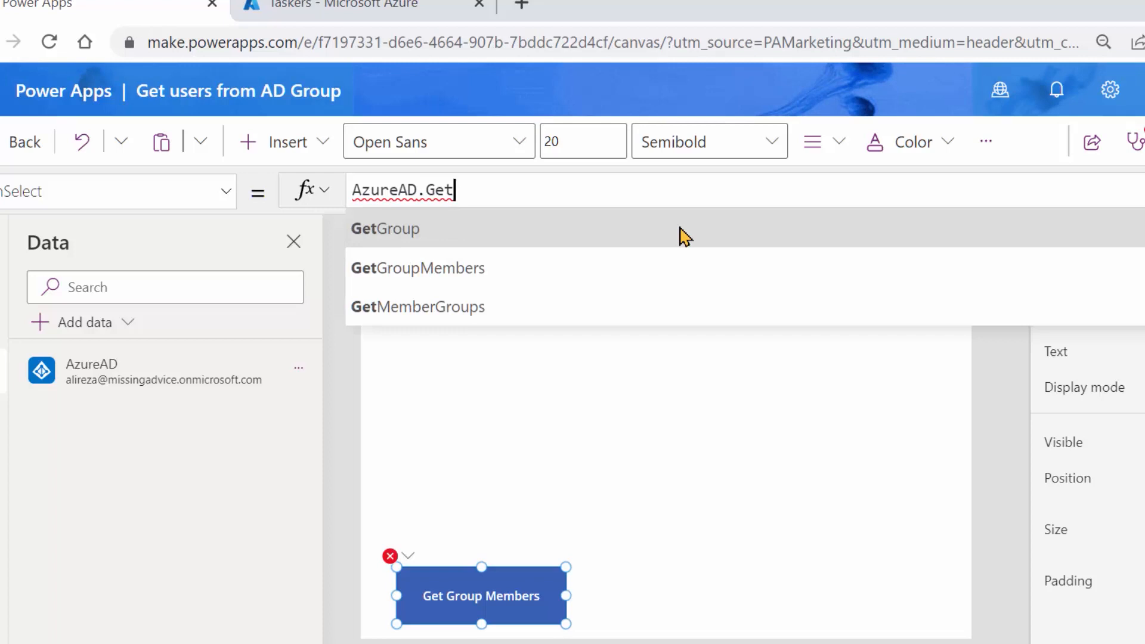
left_click(418, 268)
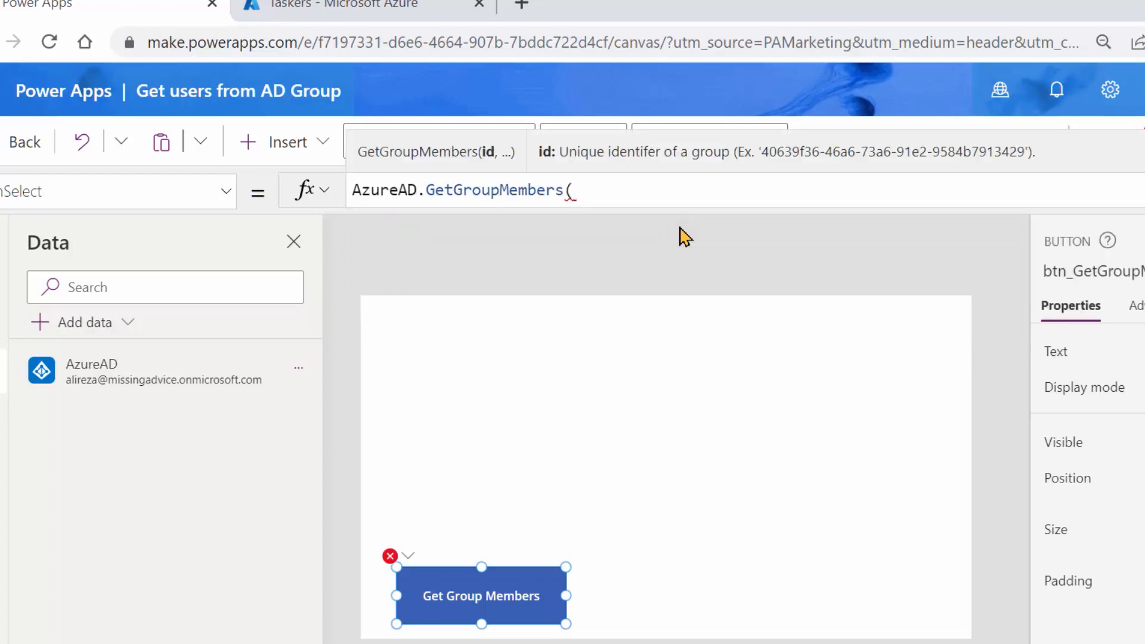
type("\"00548378-e2b4-4c36-adb0-46664c2b6c91\"")
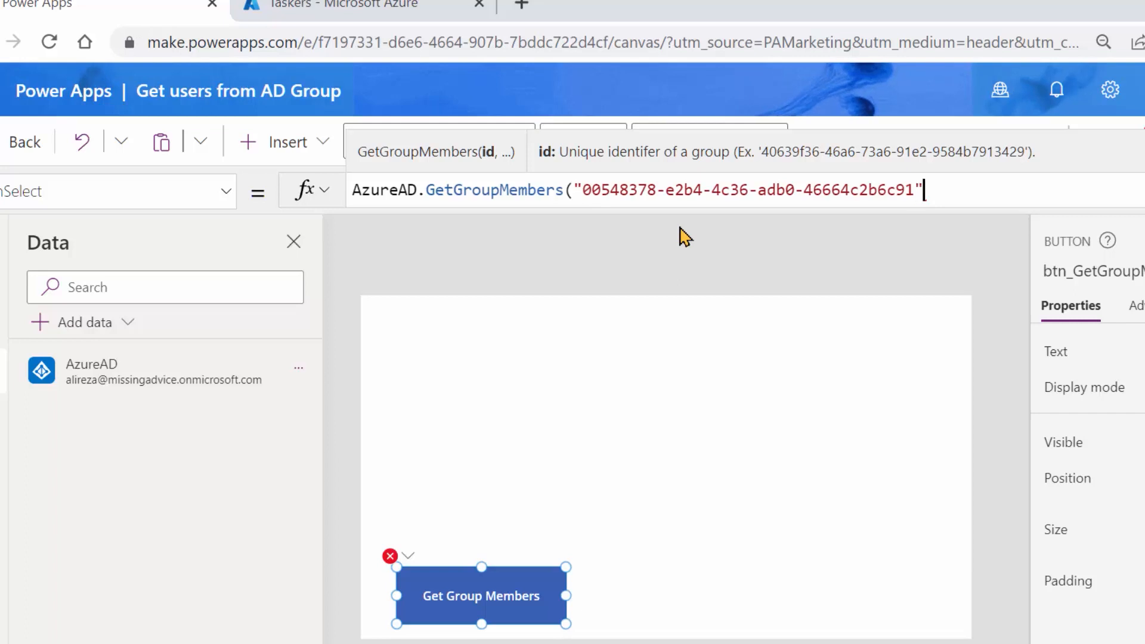
type(")")
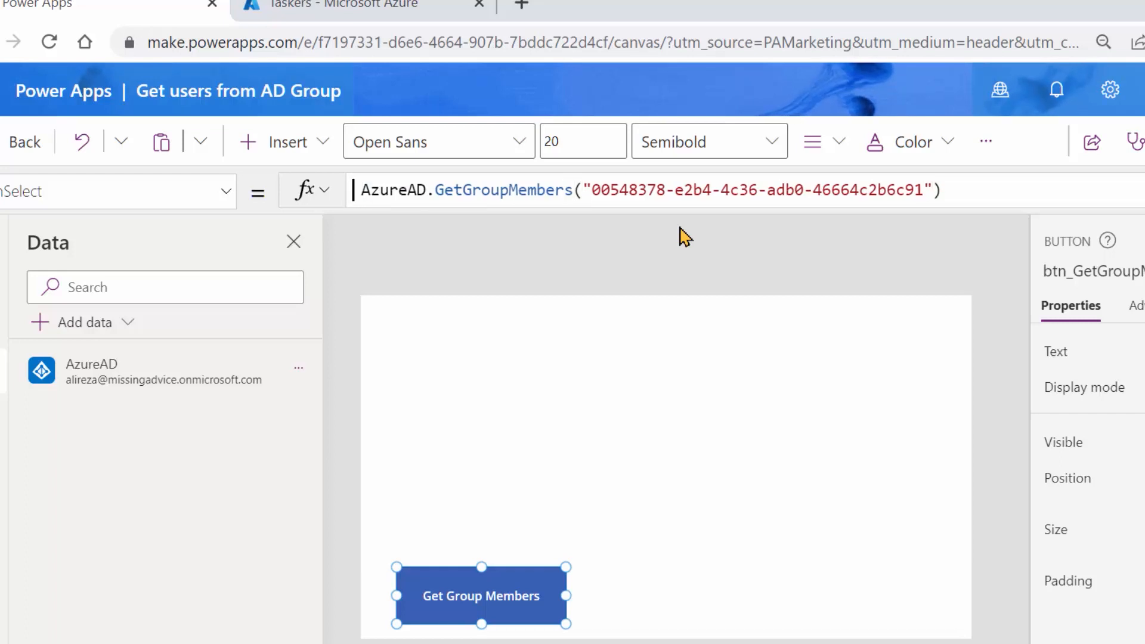
Step: Wrap the call in Set(var_TaskersMembers, ...) and run the app once to test the button
type("Set(")
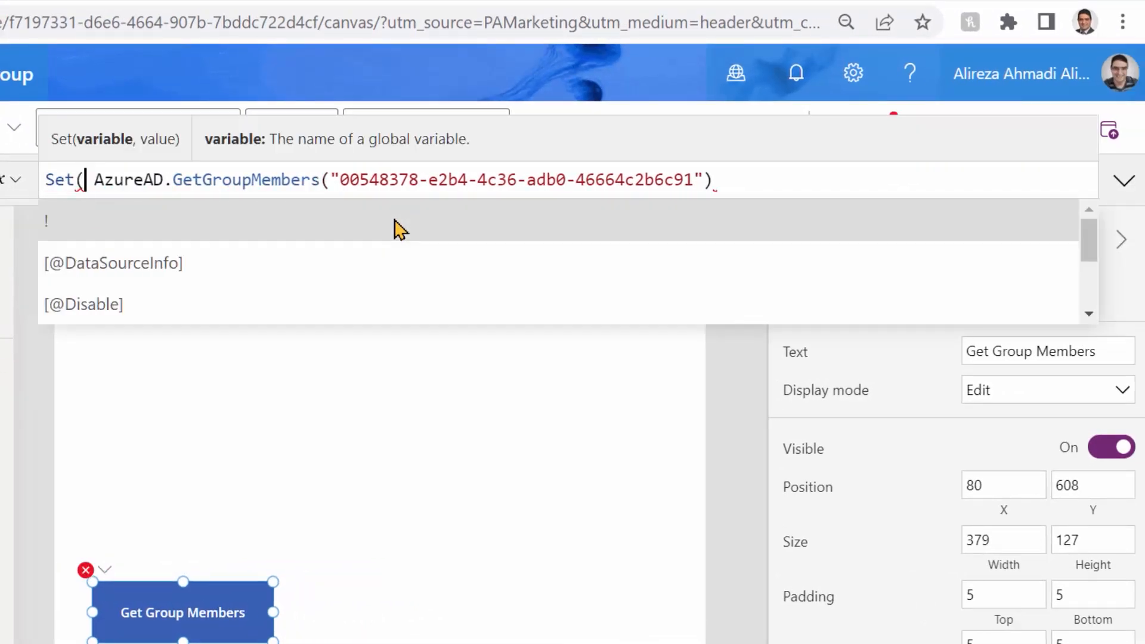
type("var_Taskers")
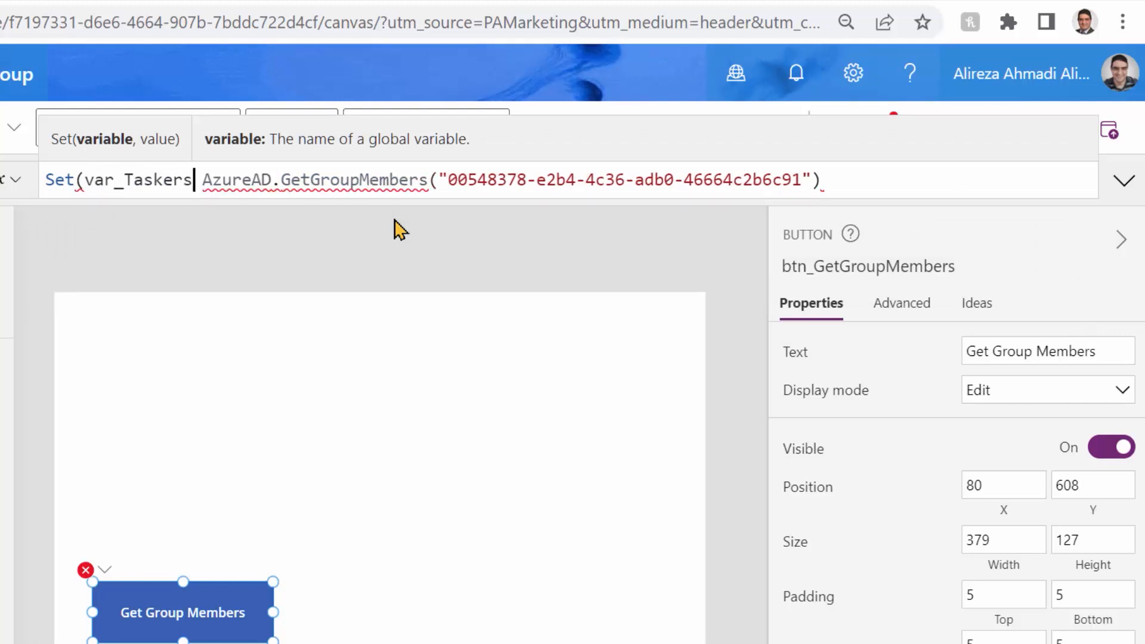
type("Members,")
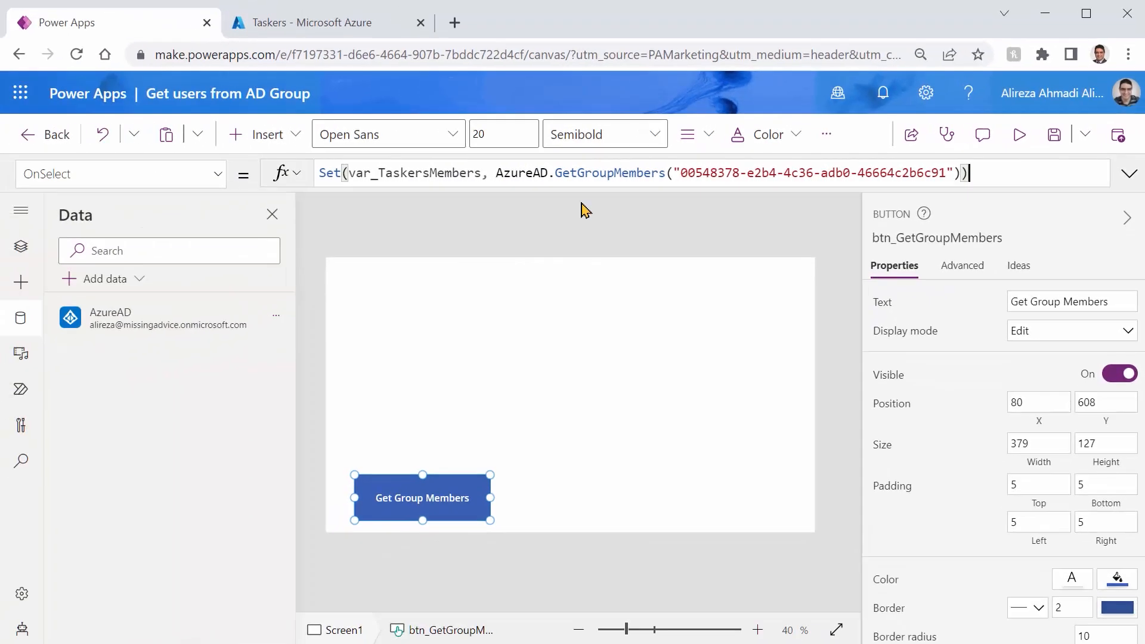
left_click(1019, 135)
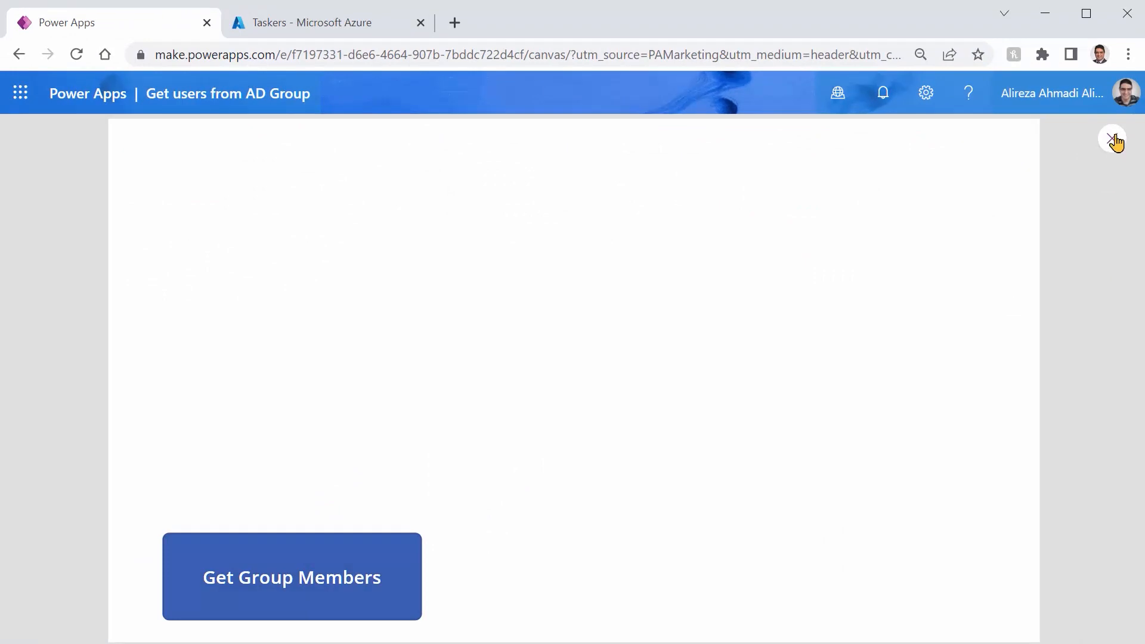
left_click(1113, 140)
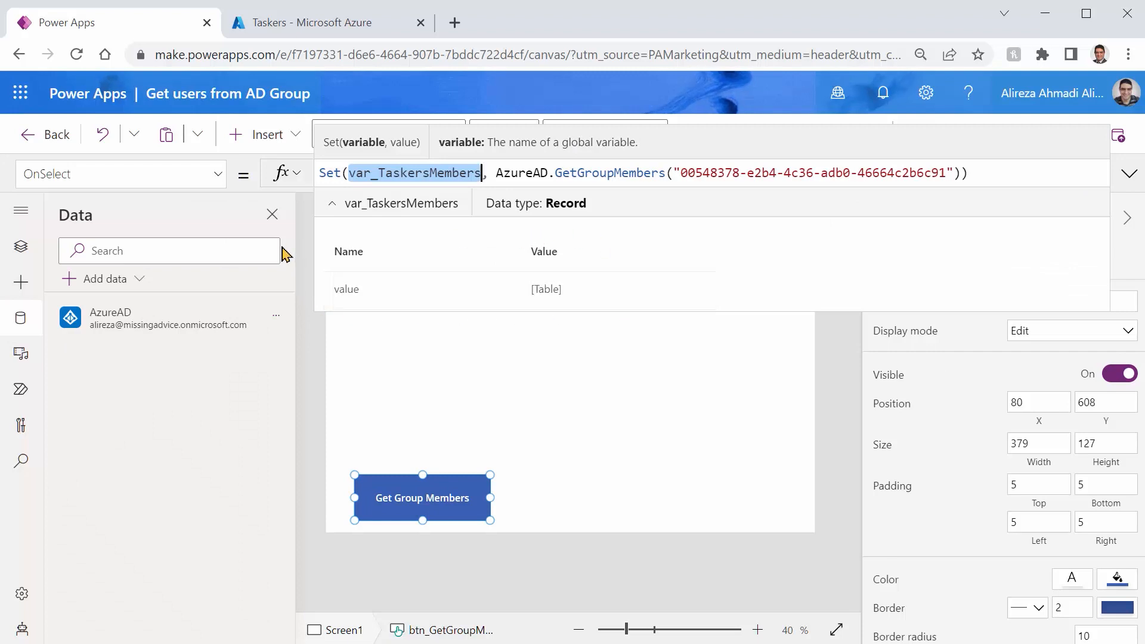
mouse_move(390, 297)
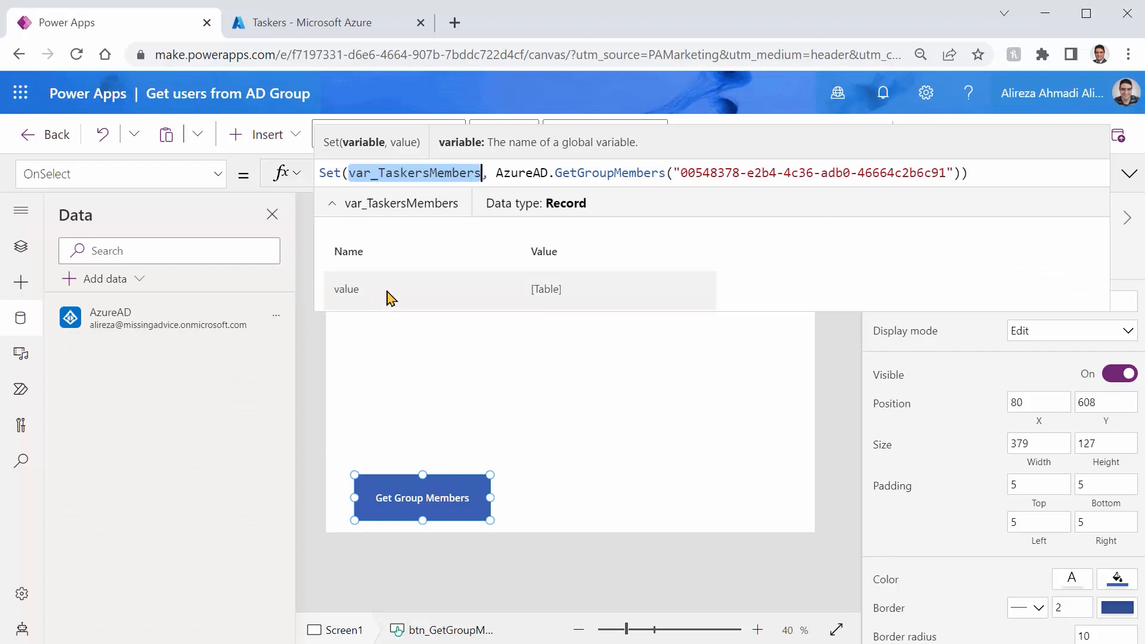
mouse_move(550, 306)
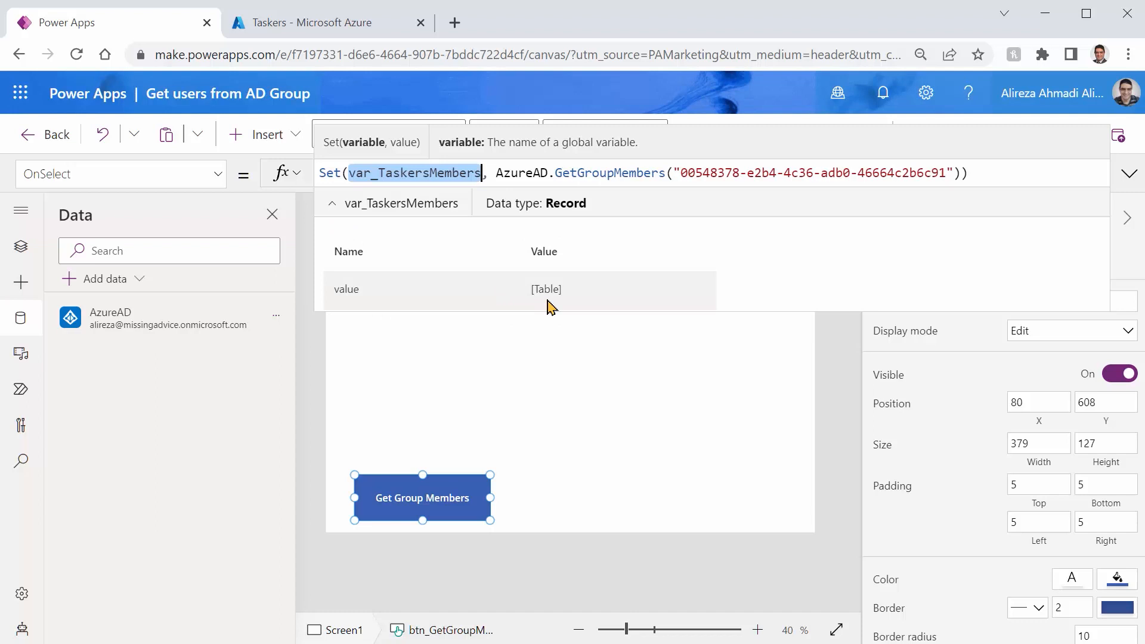
mouse_move(544, 291)
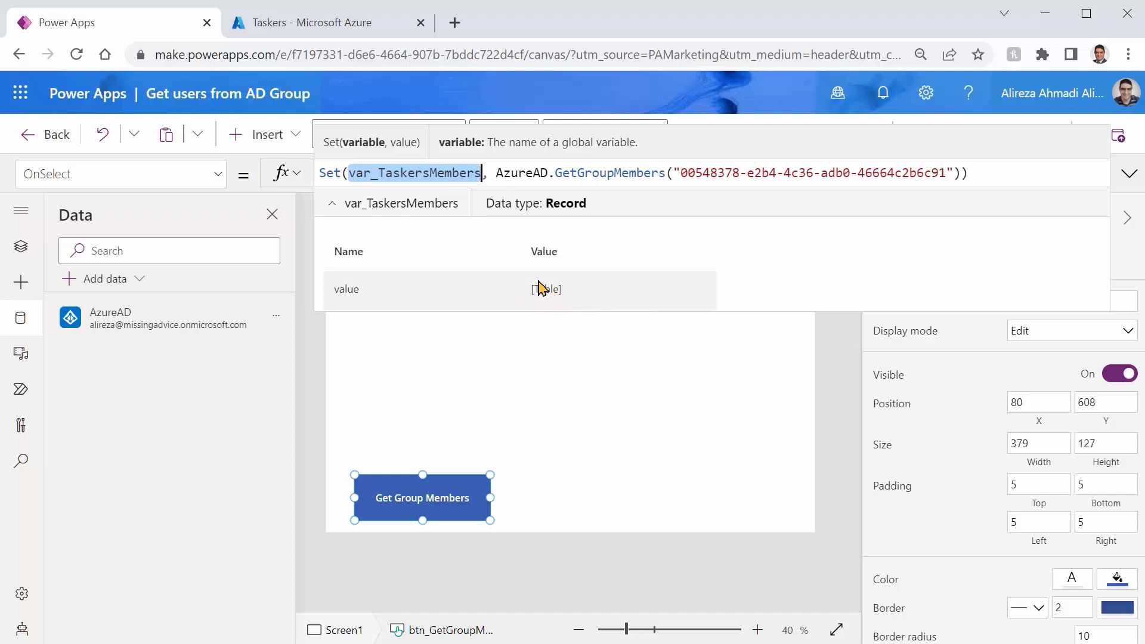
mouse_move(520, 262)
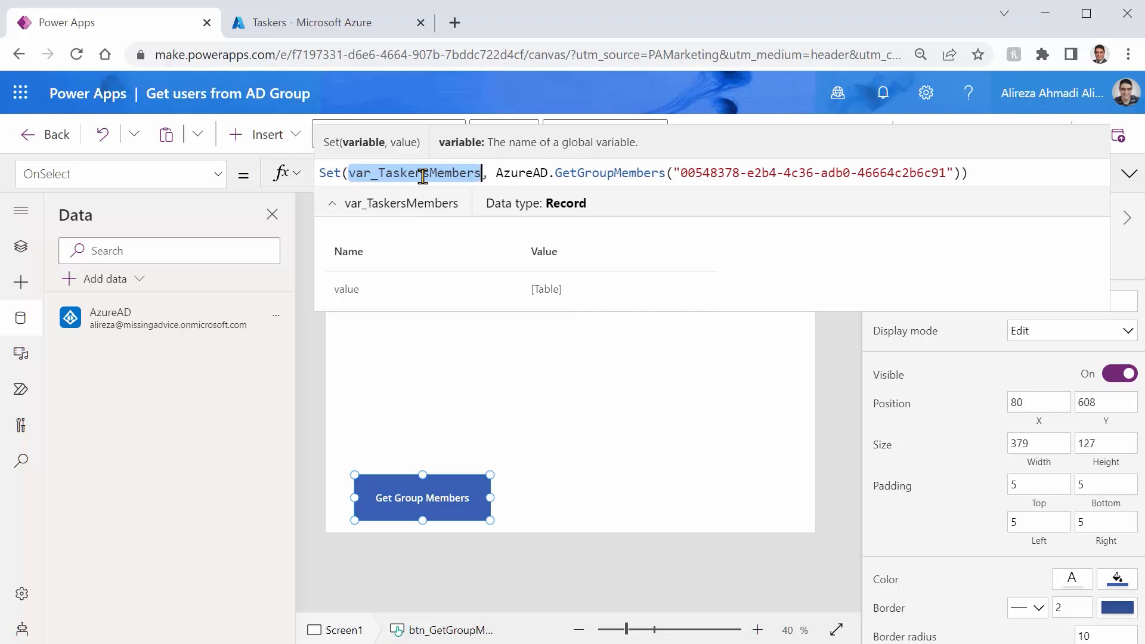
Step: Append .value after the GetGroupMembers call so the variable holds the members table
left_click(982, 174)
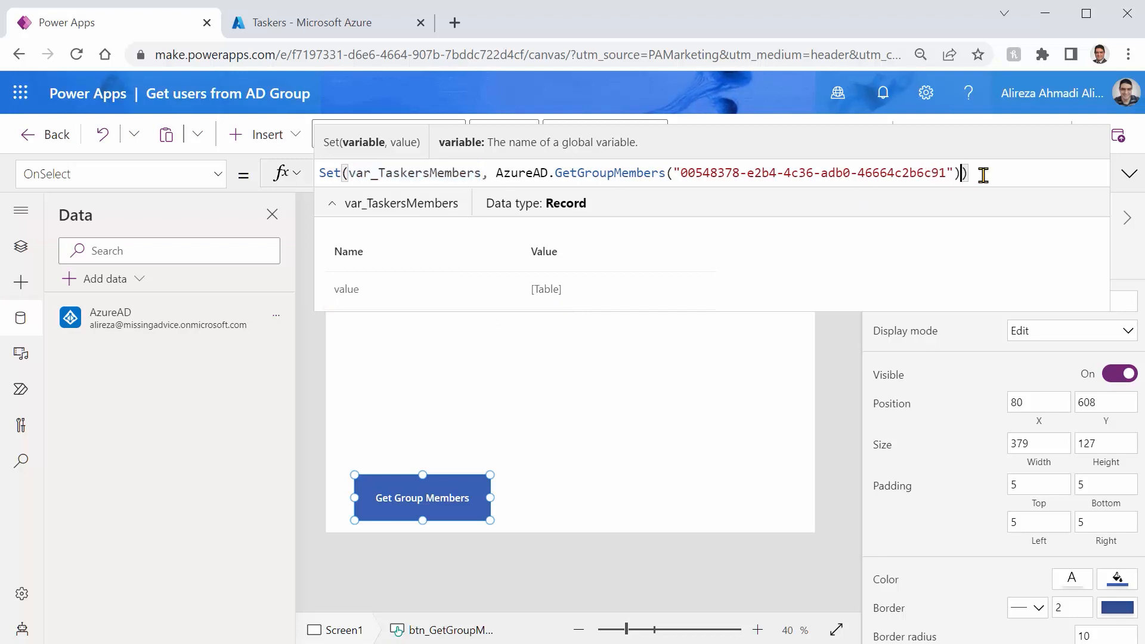
type(".value")
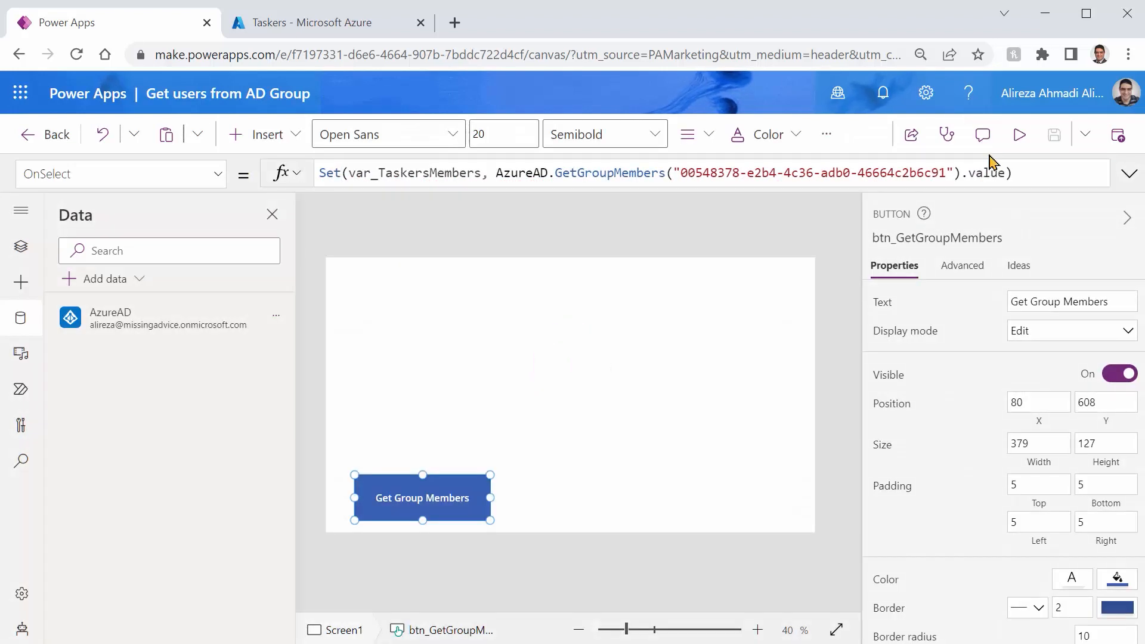
Step: Rerun the app and inspect var_TaskersMembers as a table with displayName, givenName and id
left_click(1018, 135)
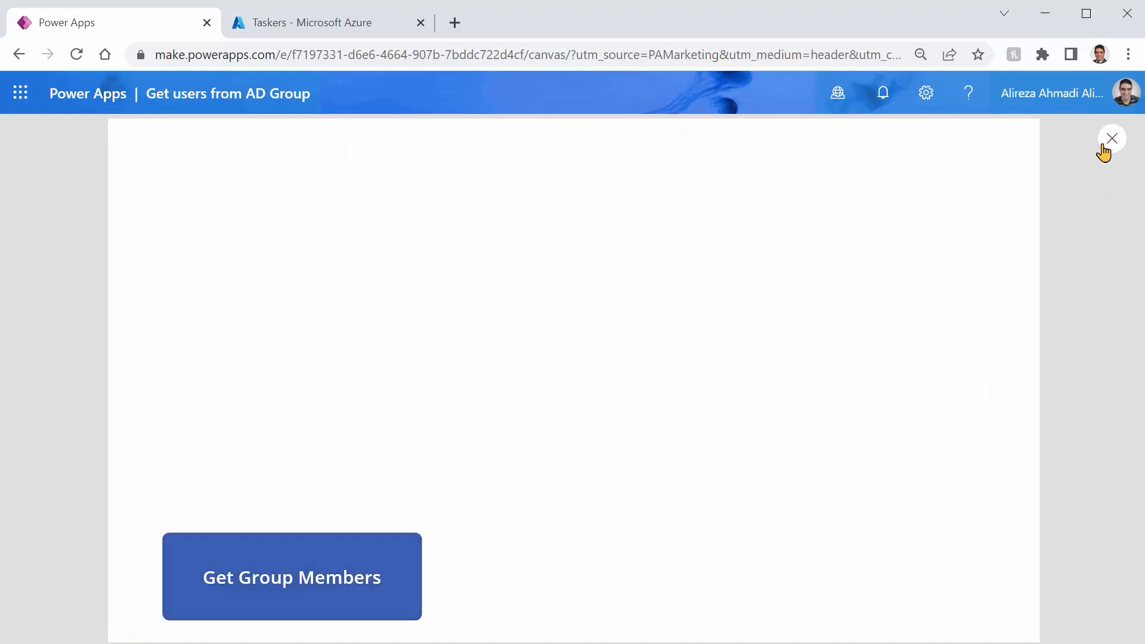
left_click(1111, 138)
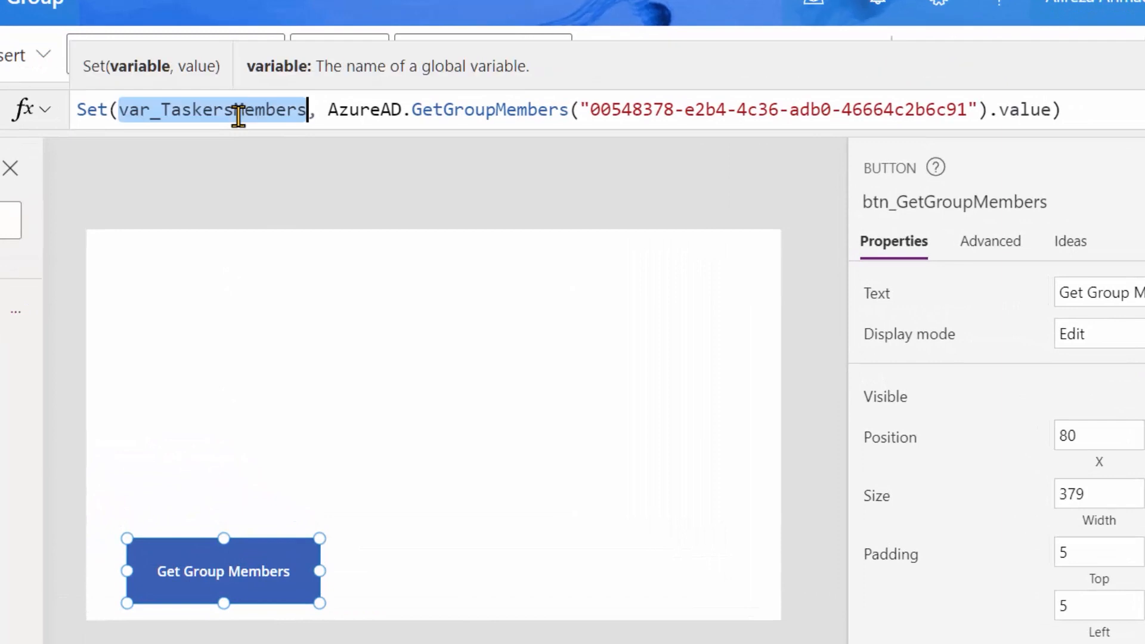
left_click(212, 109)
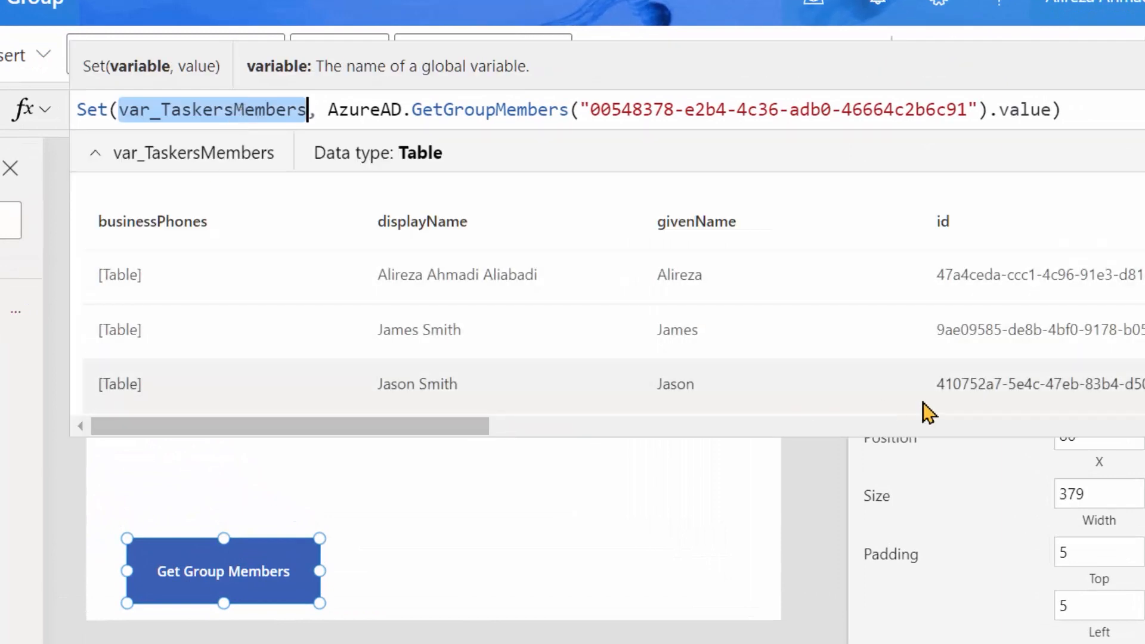
mouse_move(522, 210)
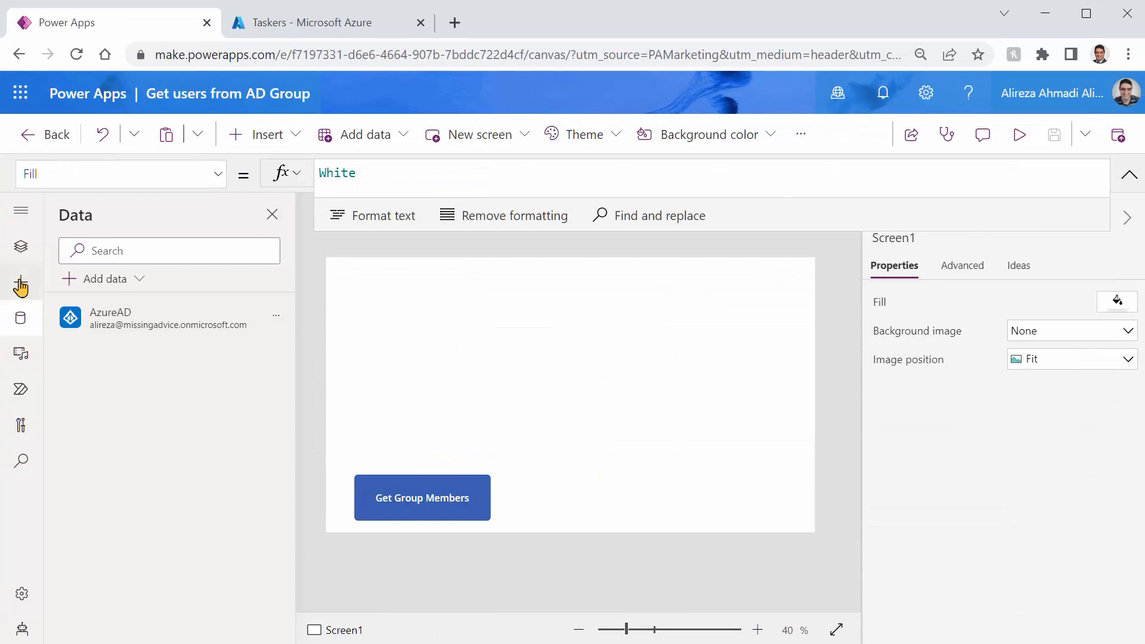
Step: Insert a Data table (preview) on Screen1 with Items set to var_TaskersMembers
left_click(21, 282)
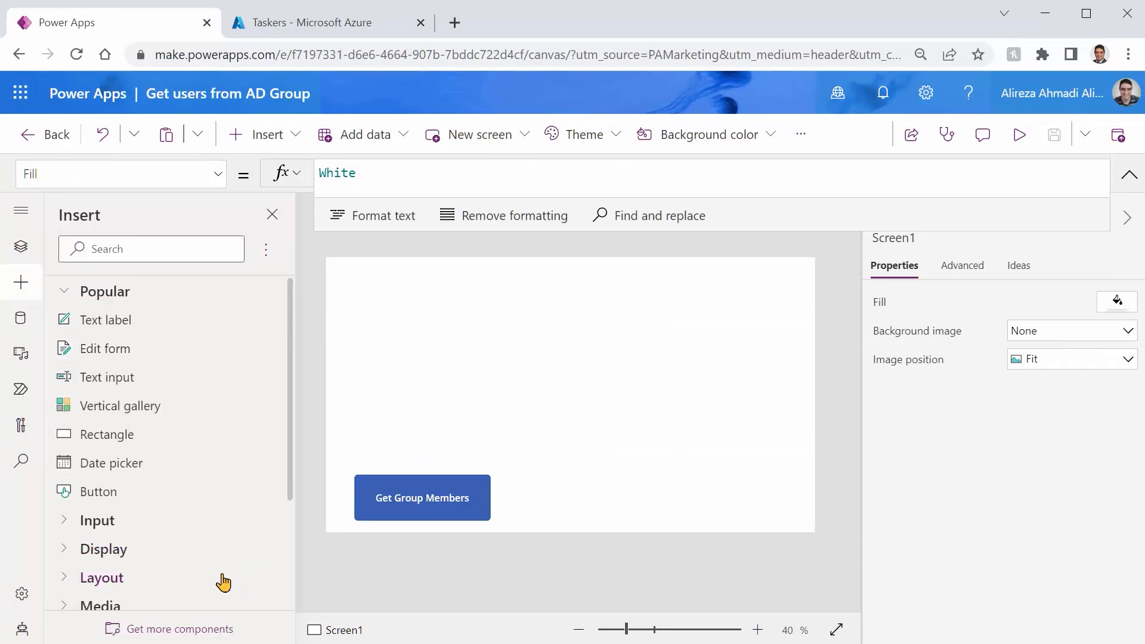
type("D")
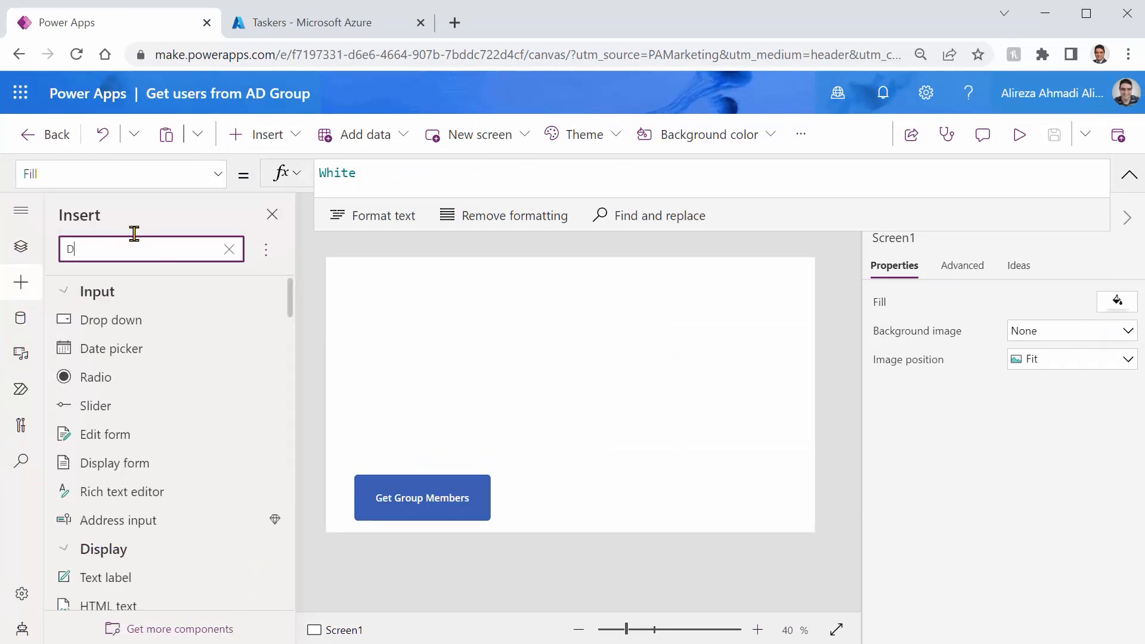
type("Data ta")
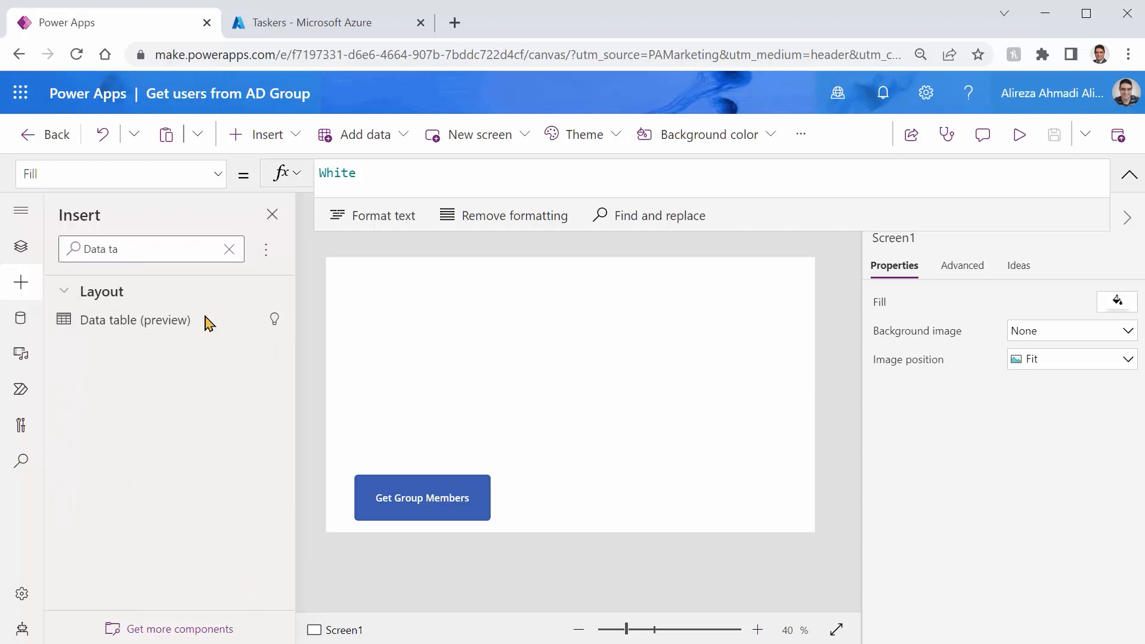
left_click(135, 320)
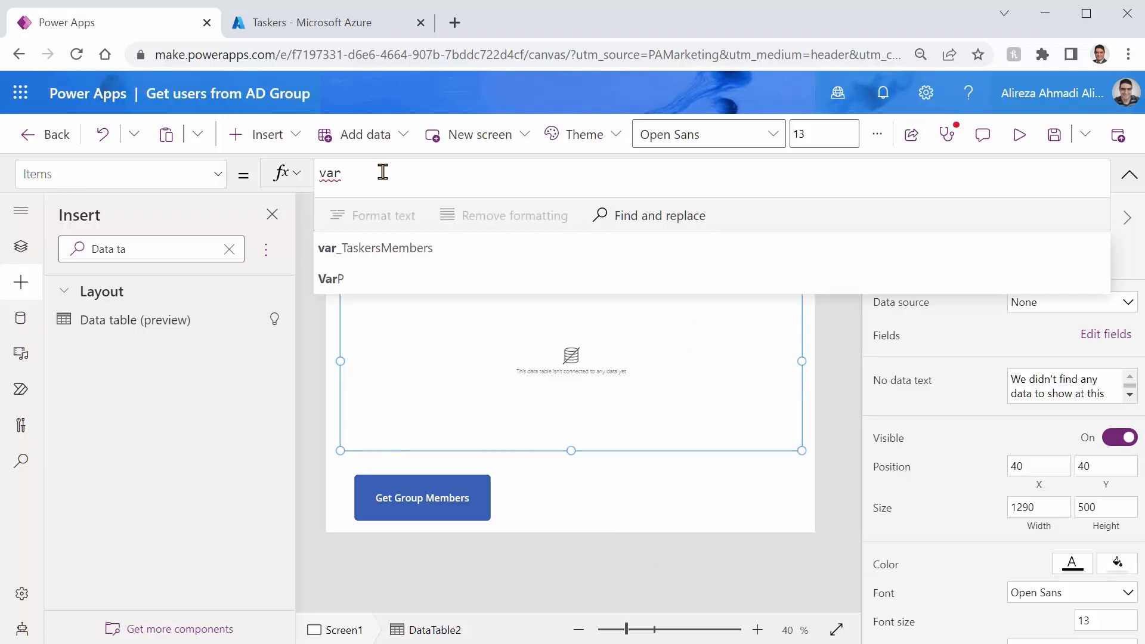
left_click(376, 248)
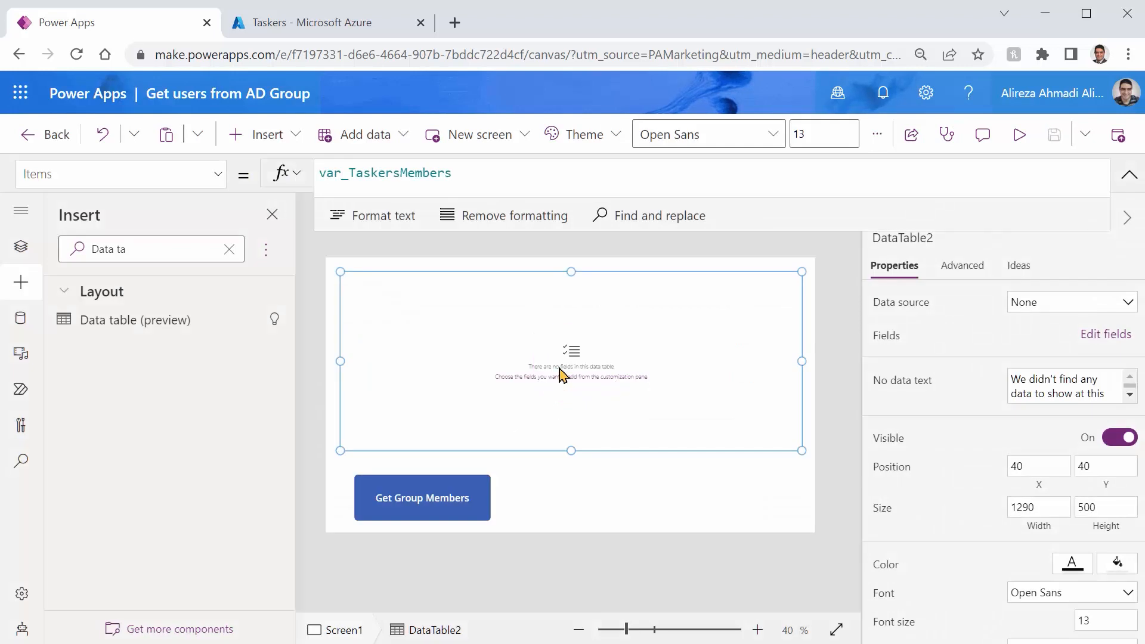
mouse_move(413, 215)
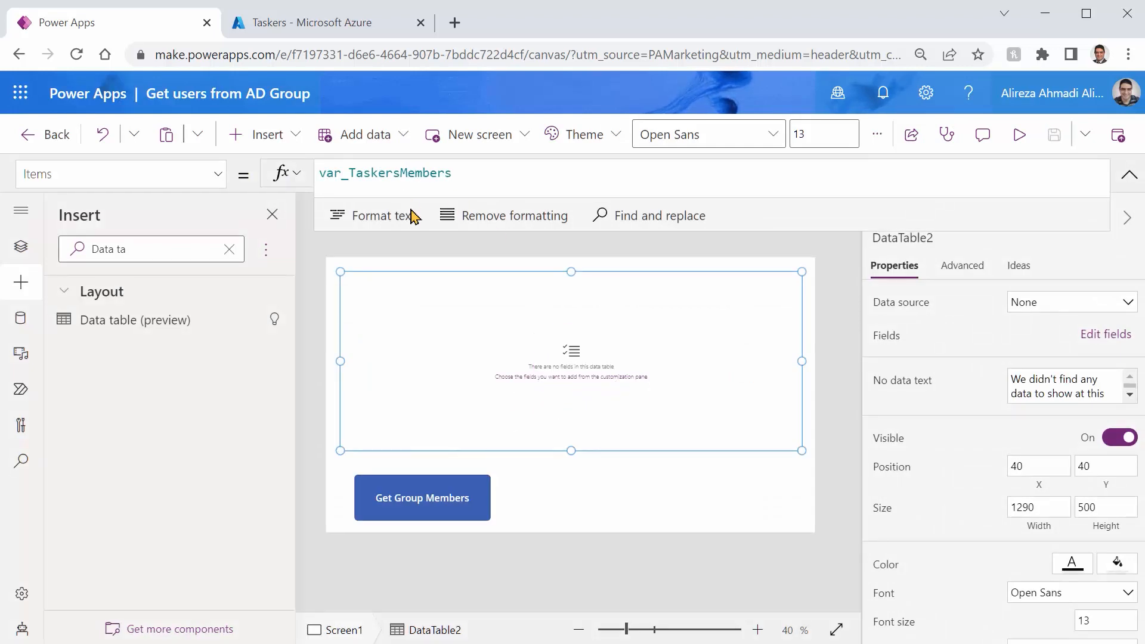
mouse_move(619, 341)
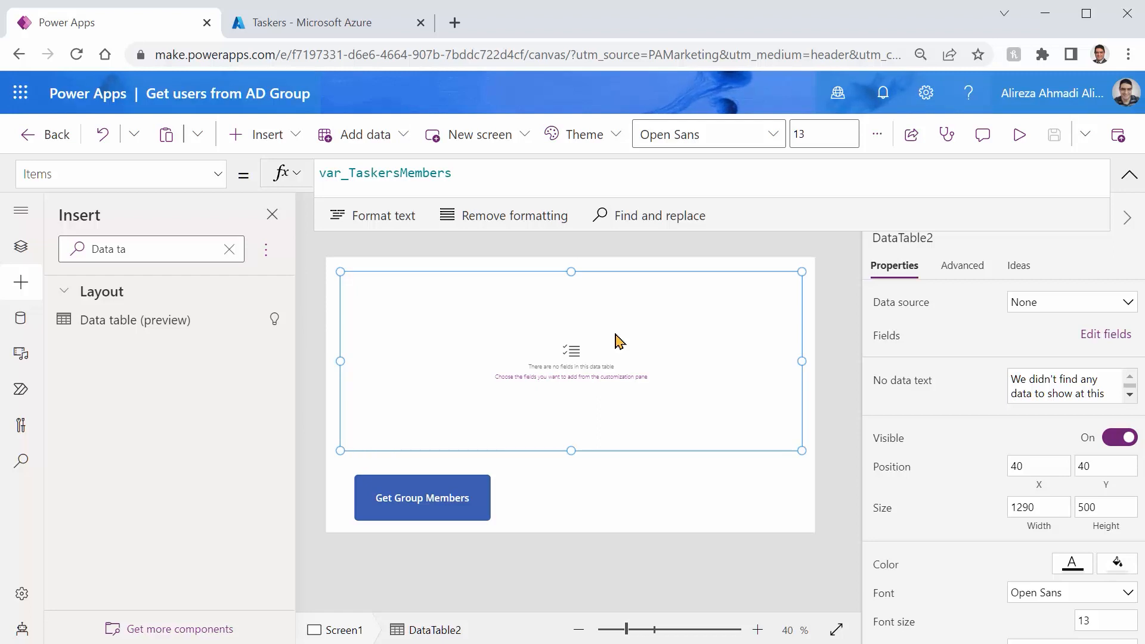
mouse_move(636, 276)
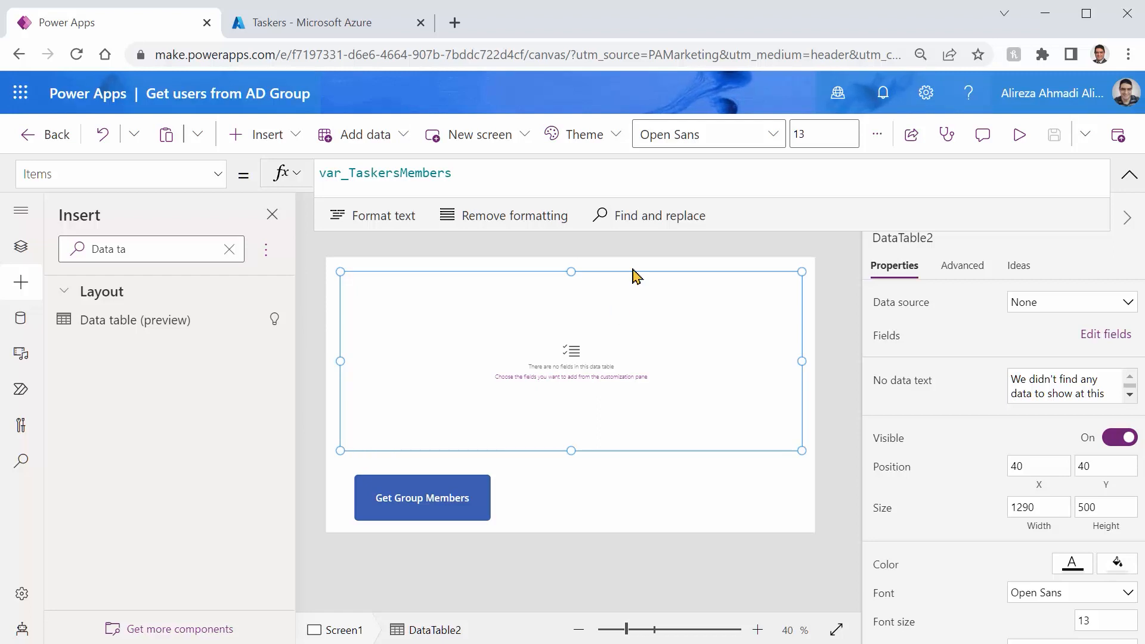
mouse_move(935, 353)
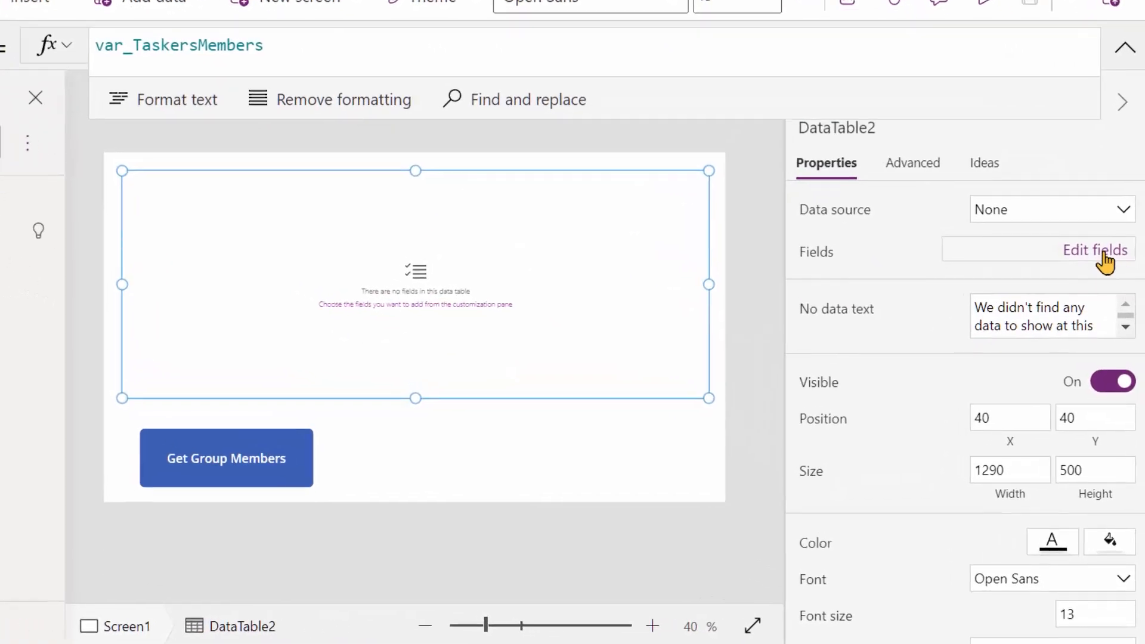
Step: Add the displayName, givenName, mail and jobTitle fields to the data table
left_click(1093, 249)
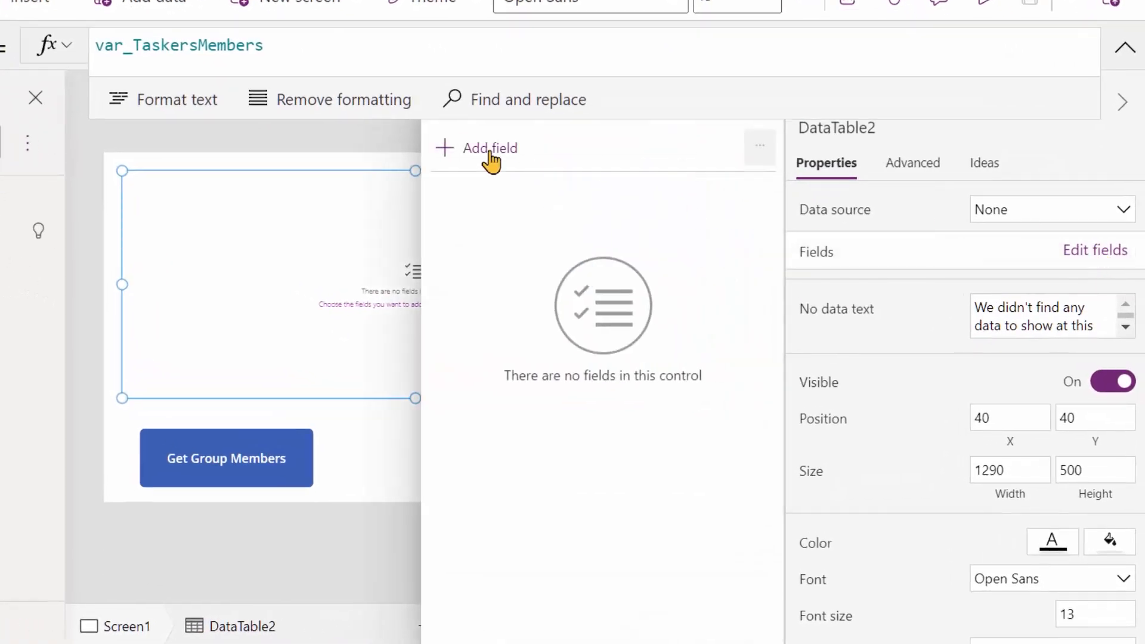
left_click(487, 148)
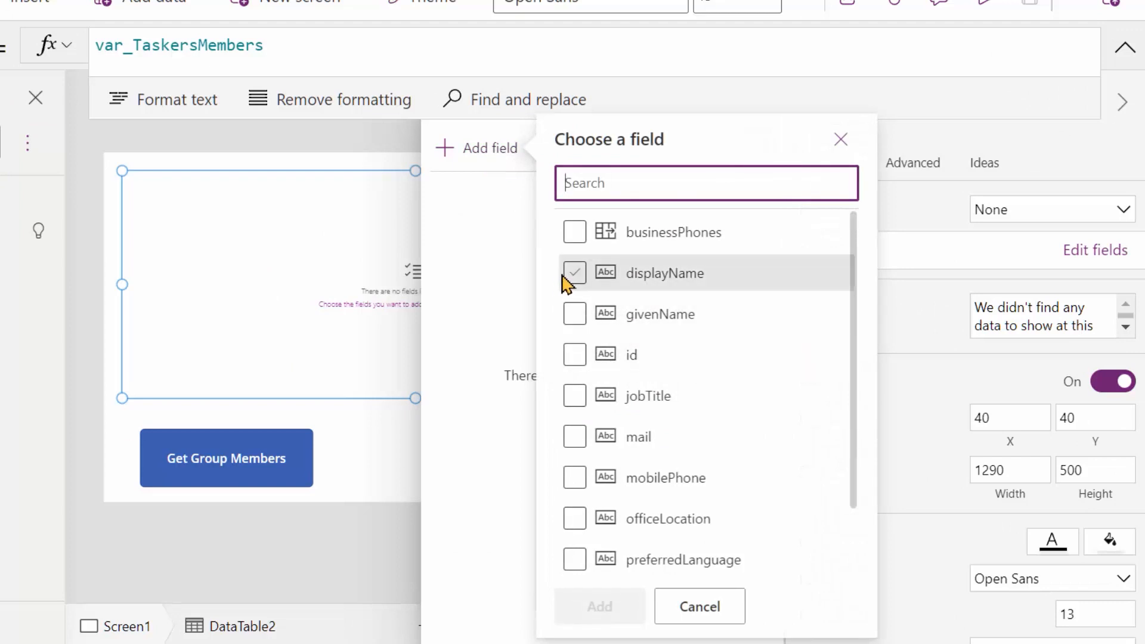
left_click(574, 272)
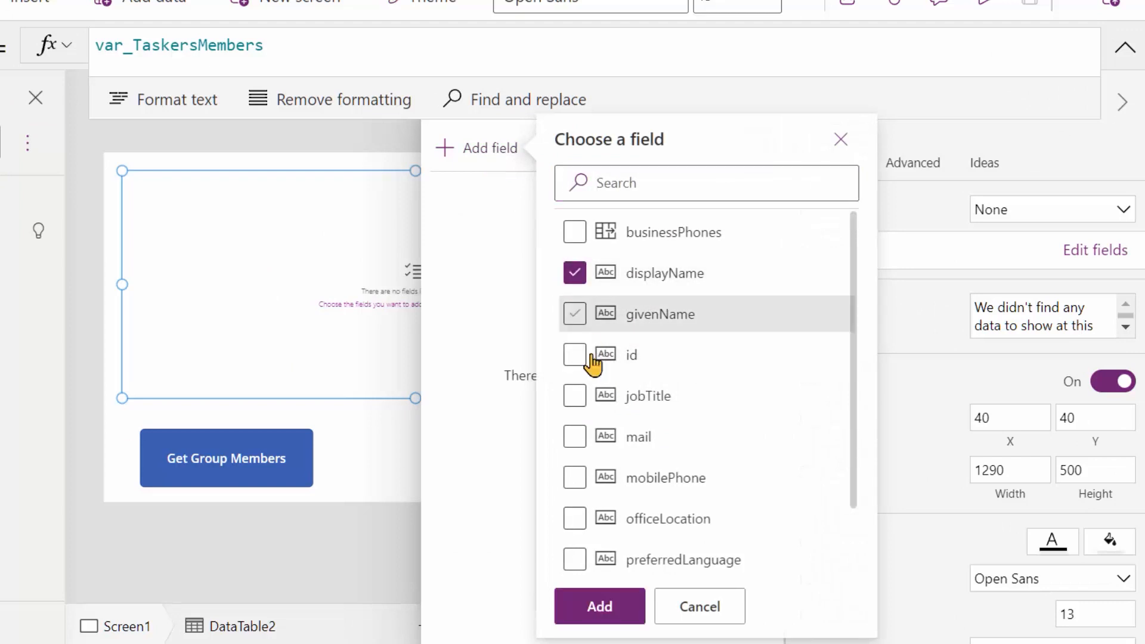
left_click(573, 314)
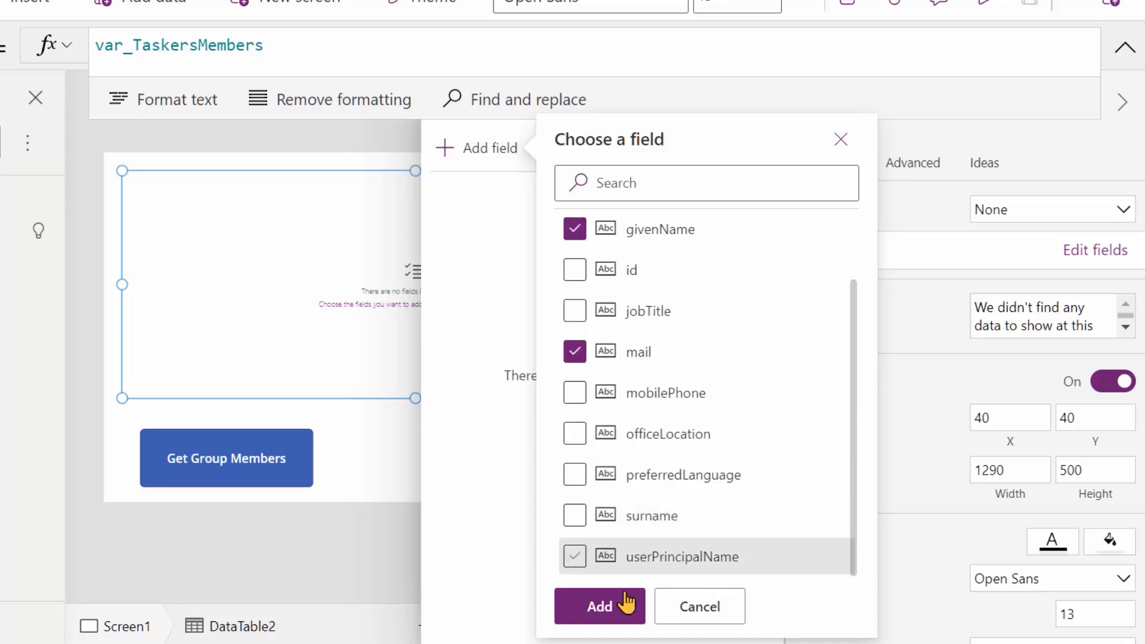
left_click(573, 310)
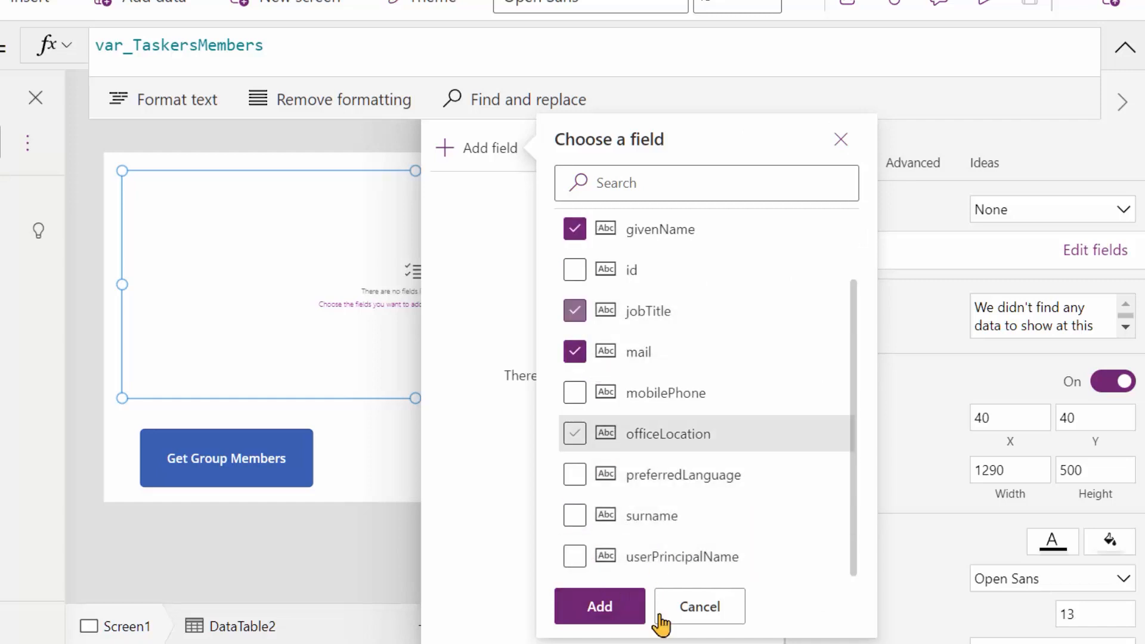
left_click(599, 606)
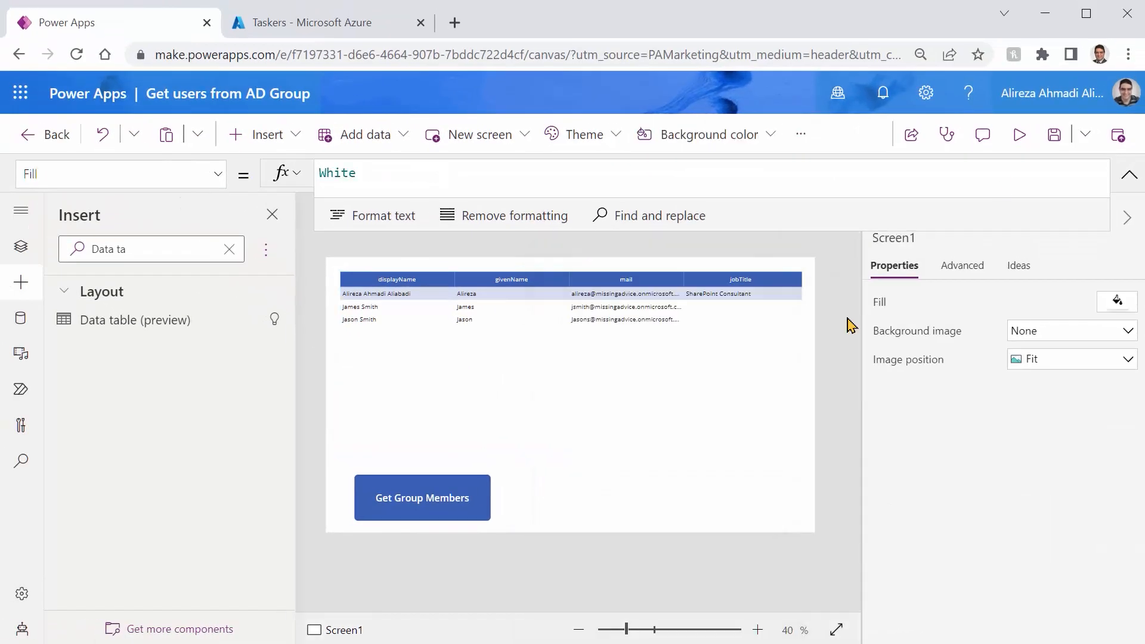
left_click(1018, 135)
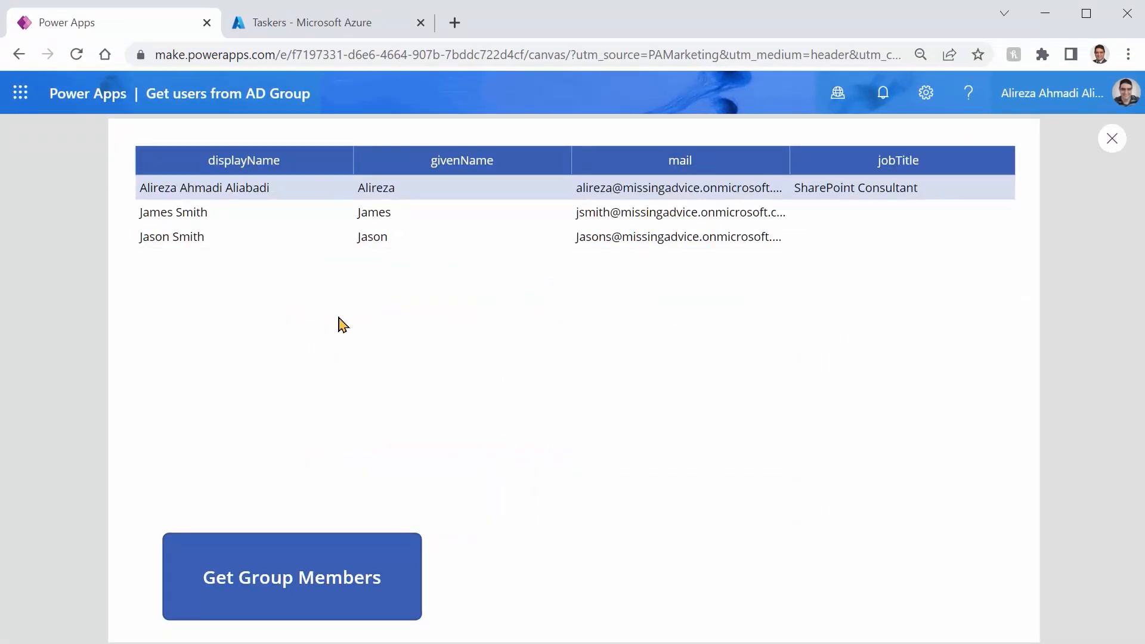
mouse_move(1111, 138)
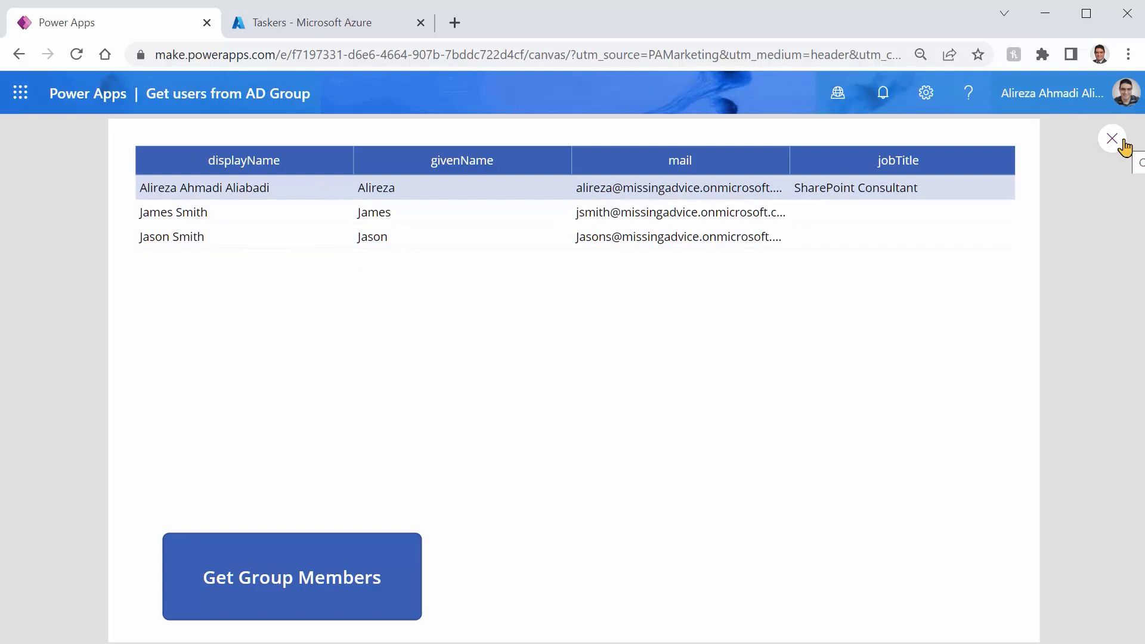
left_click(1111, 138)
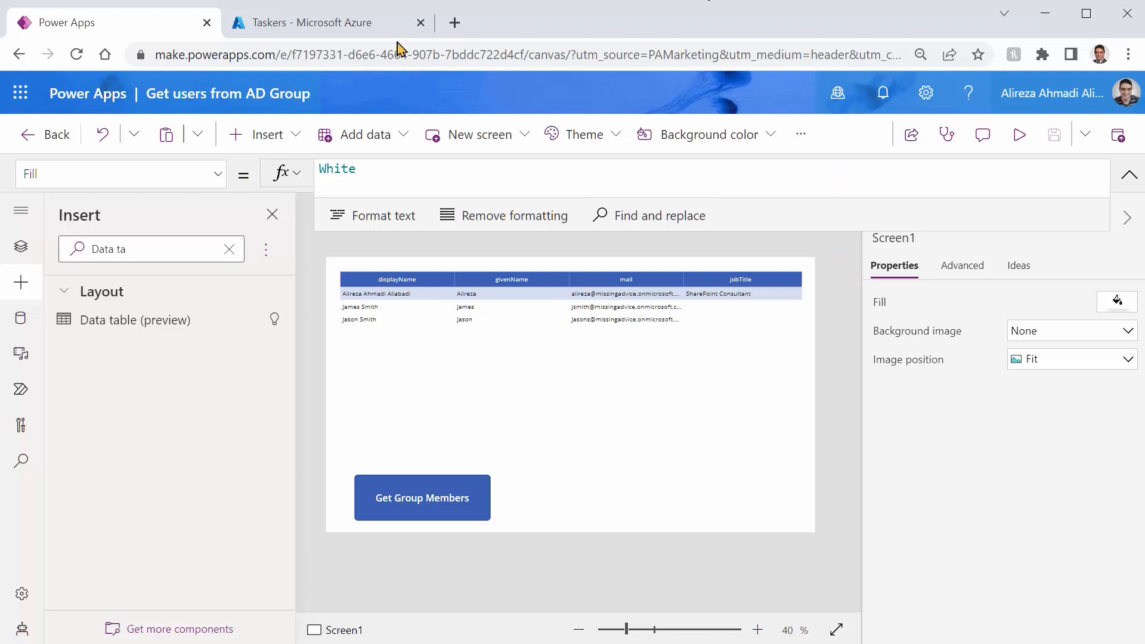
left_click(313, 21)
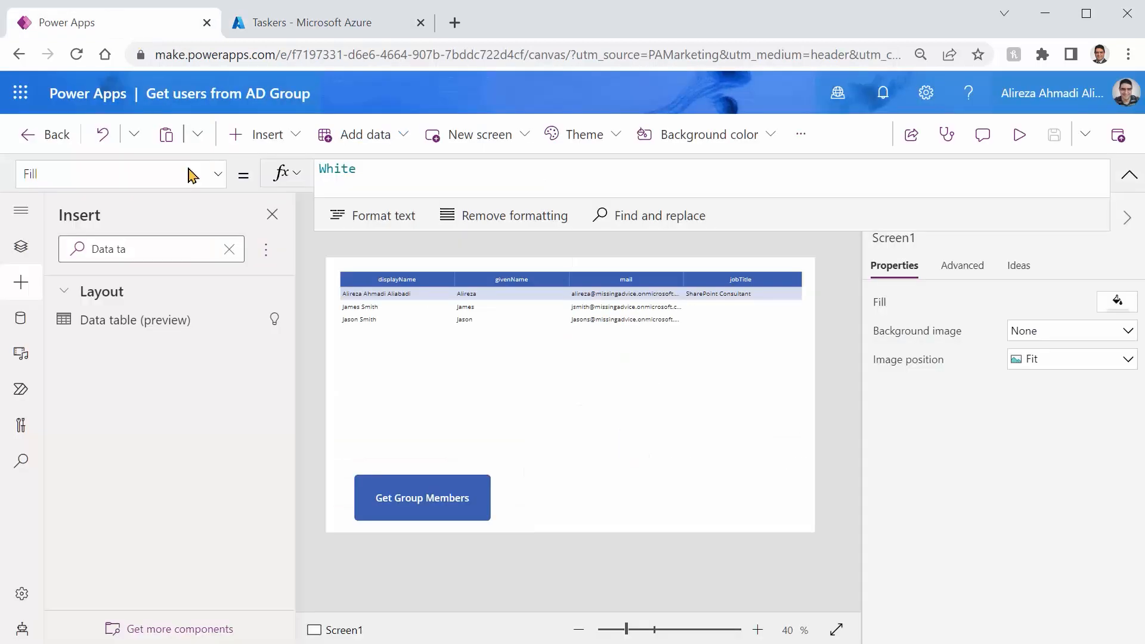
mouse_move(531, 315)
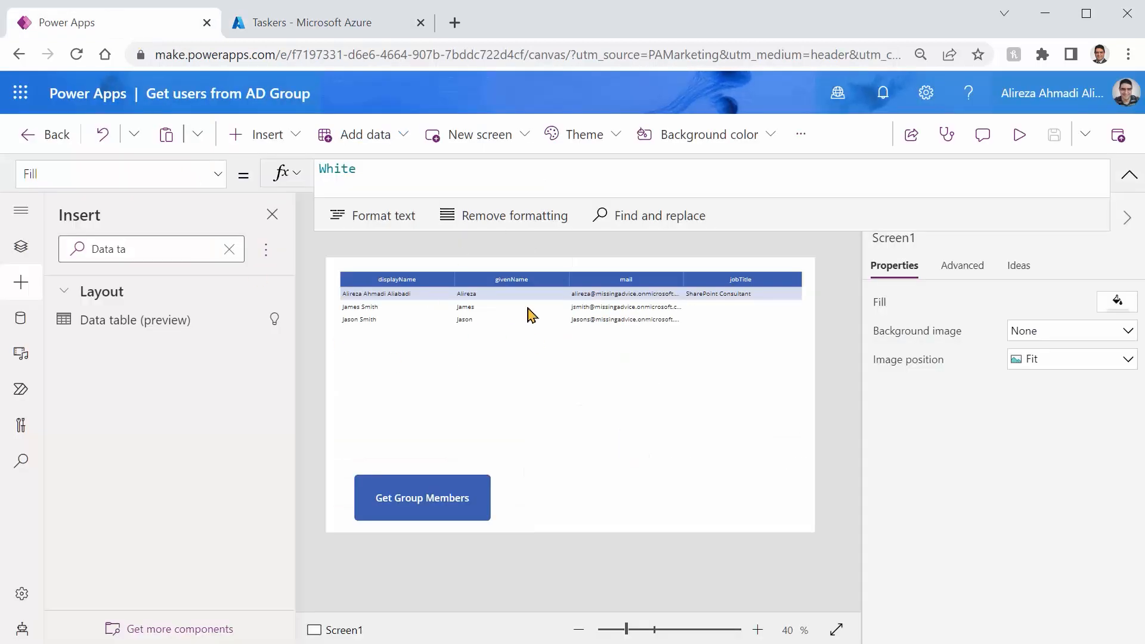
mouse_move(434, 455)
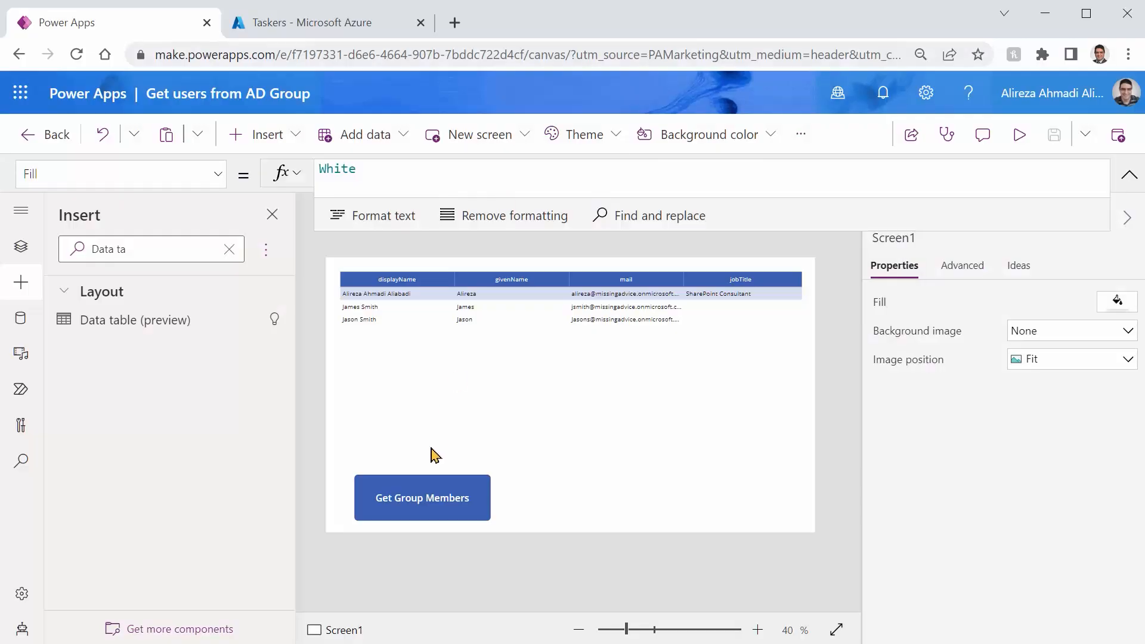
Step: Add {'$top':999} as GetGroupMembers' second argument, replacing an initial 300 with 999
left_click(421, 497)
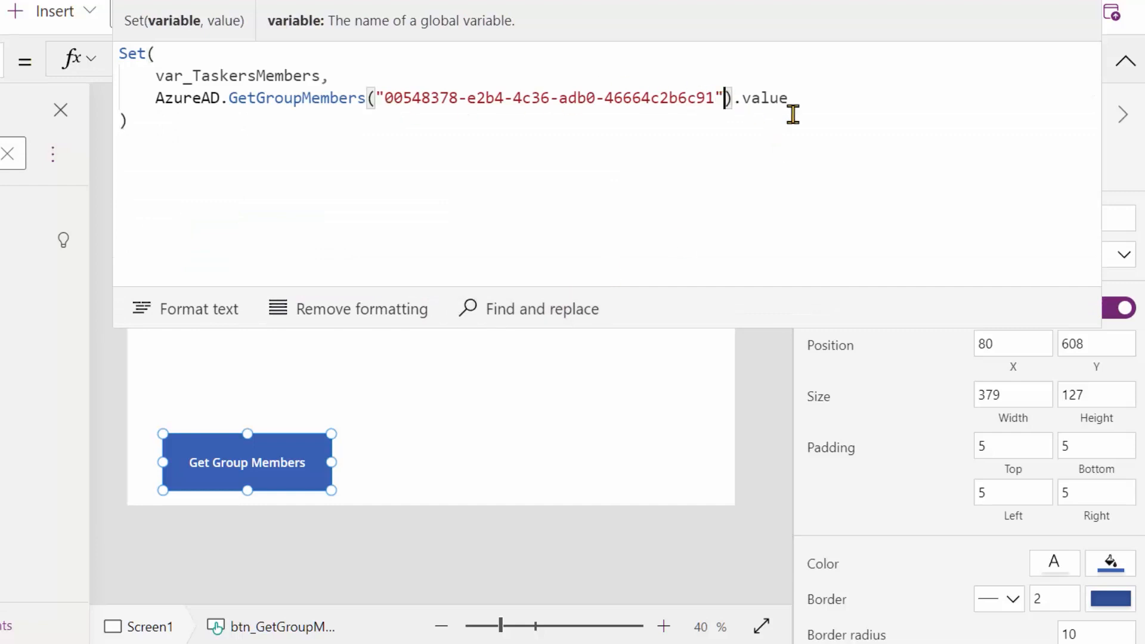
type(",")
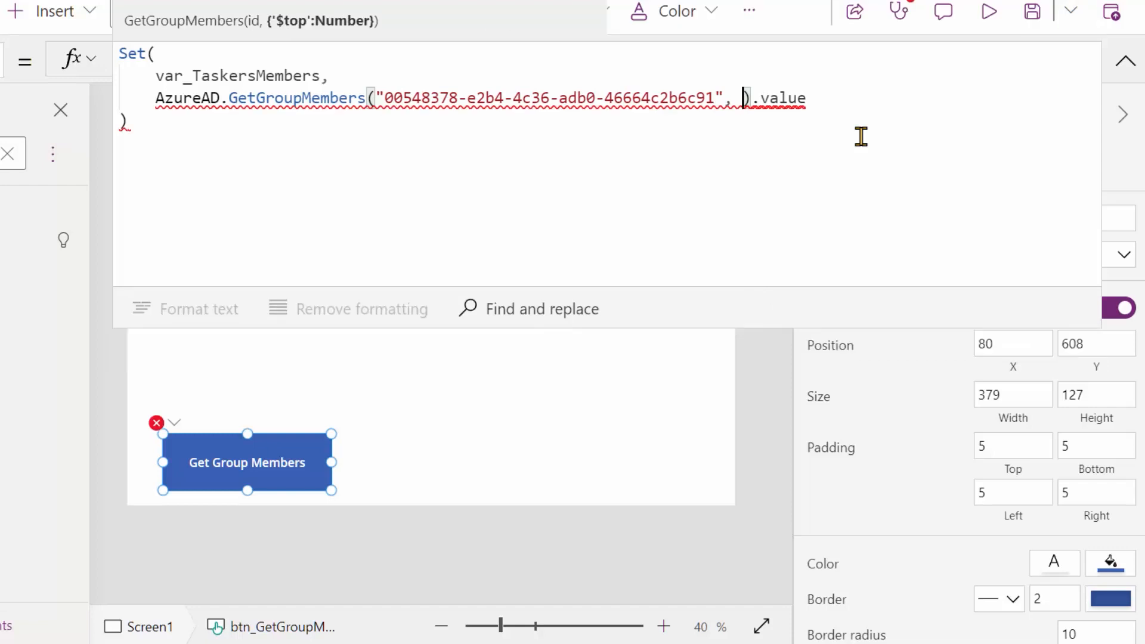
type("{'$top':")
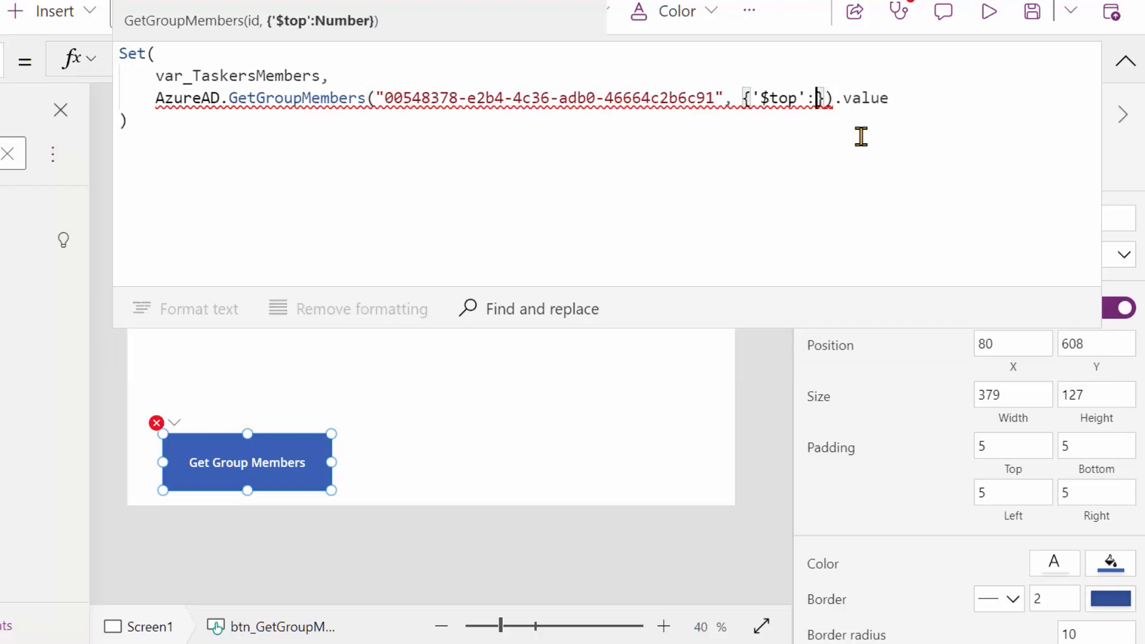
type("2")
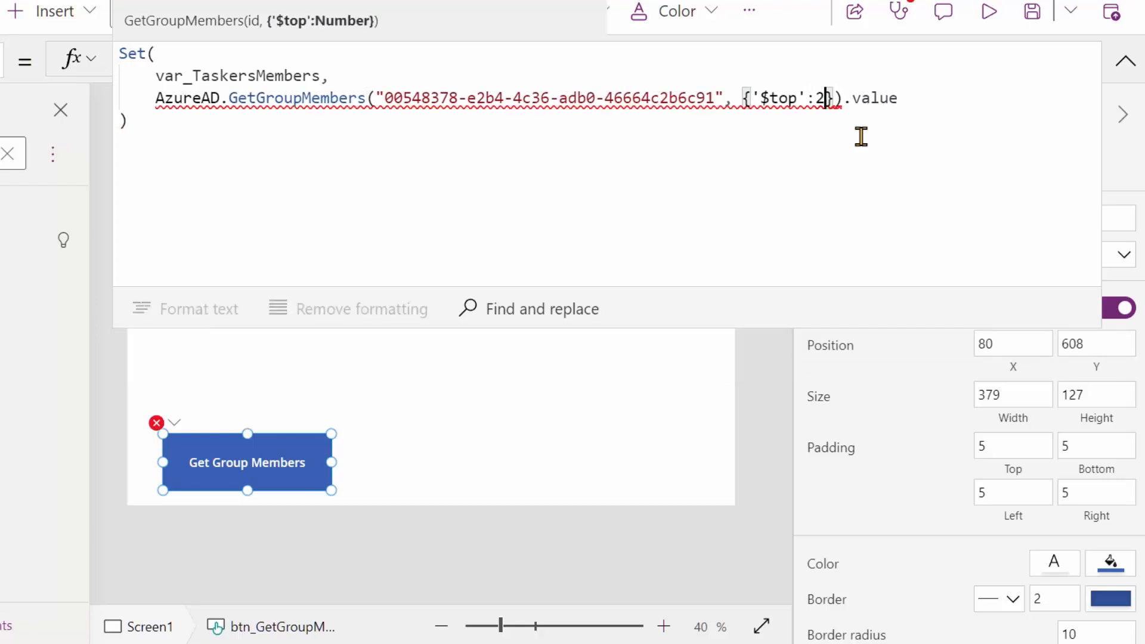
type("00")
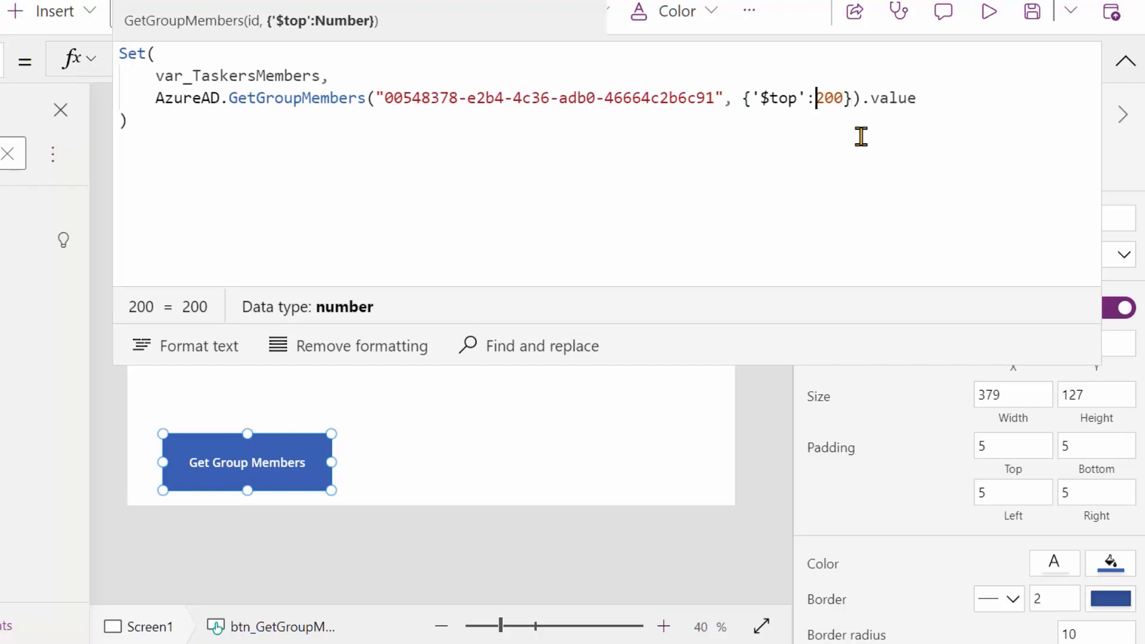
type("3")
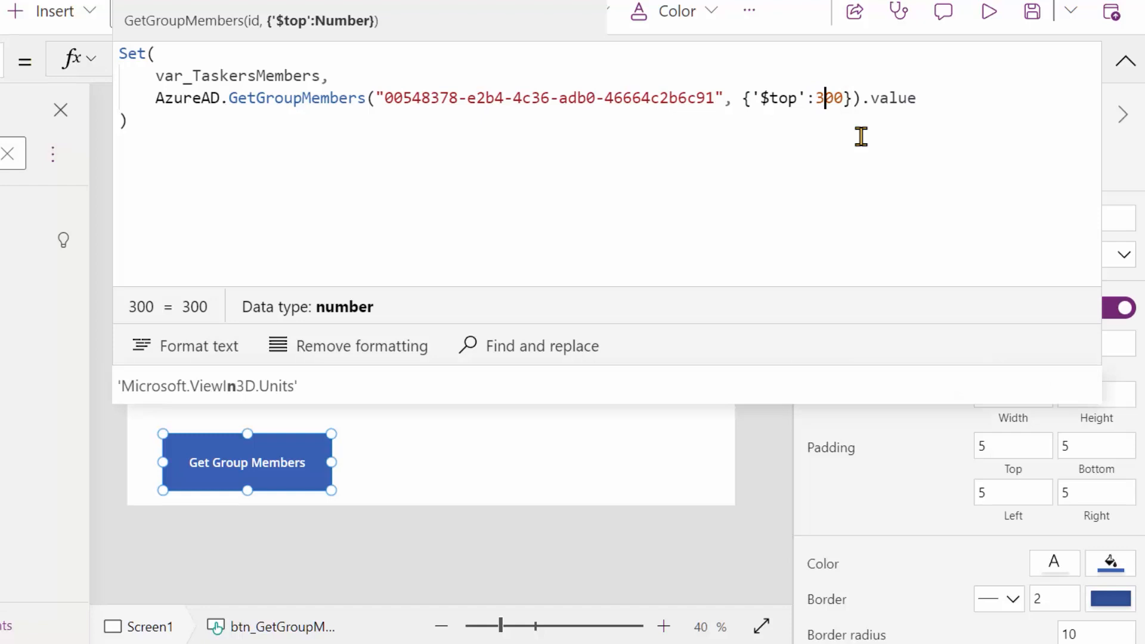
double_click(826, 99)
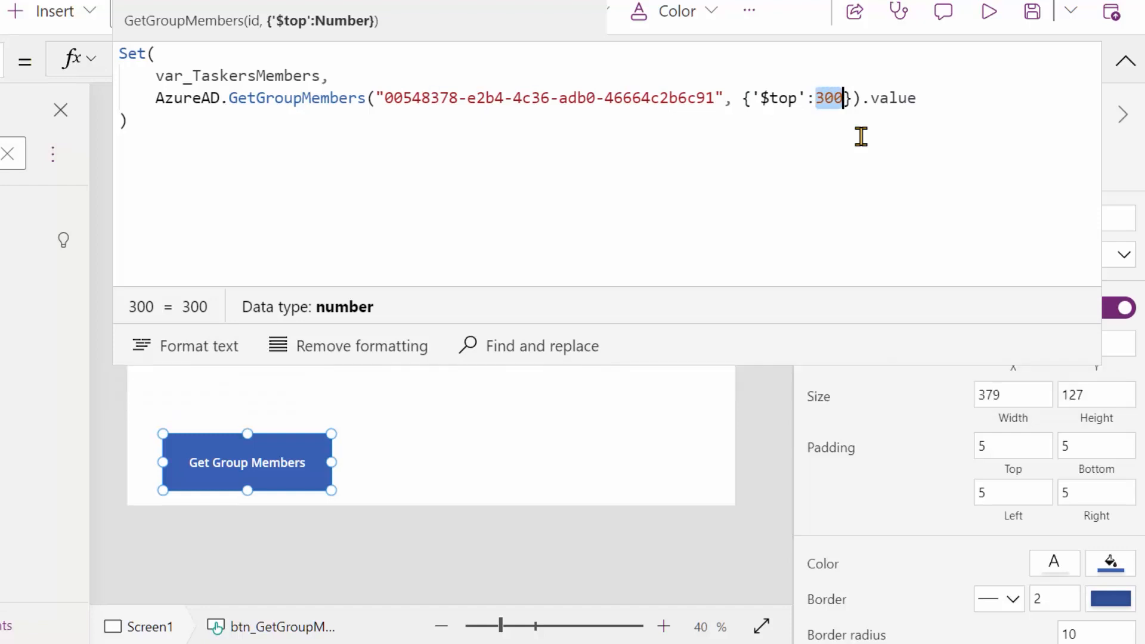
type("9")
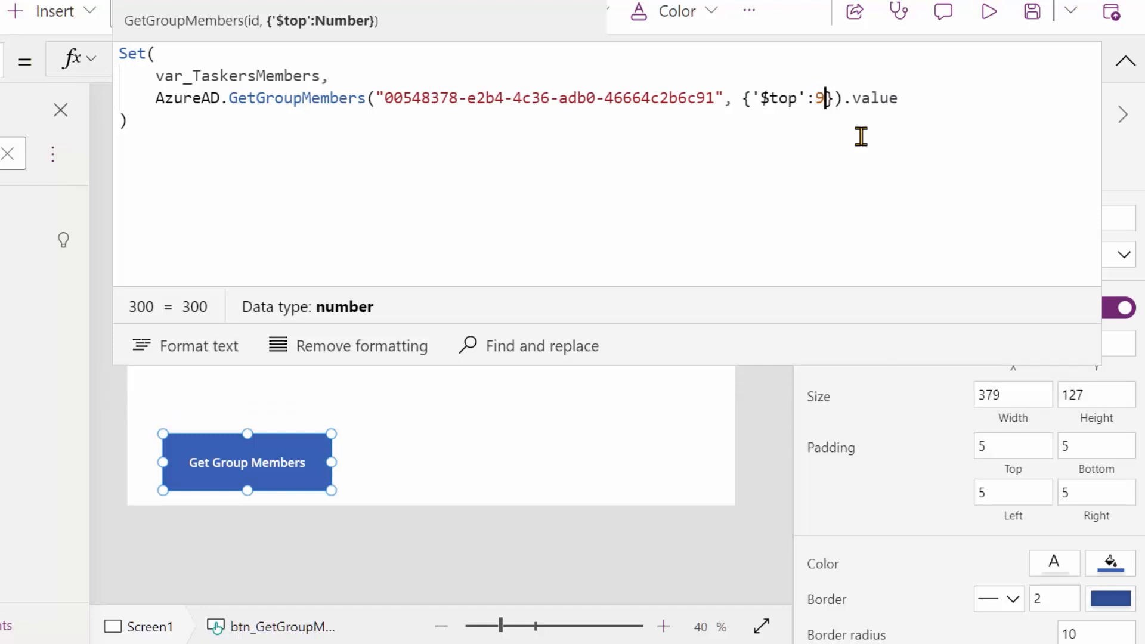
type("99")
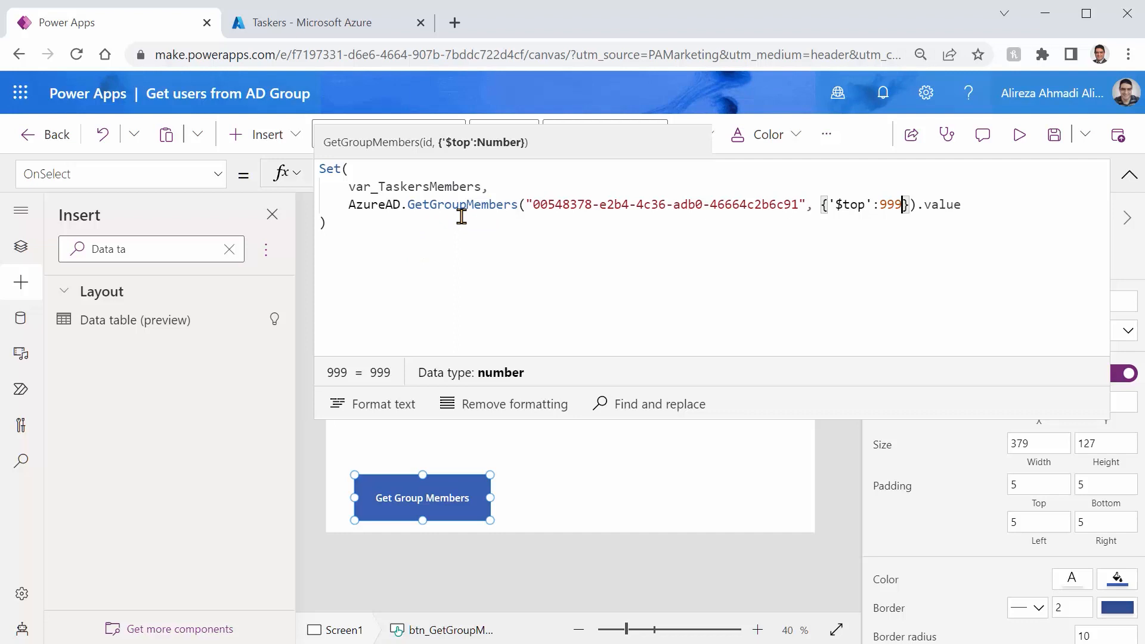
mouse_move(522, 252)
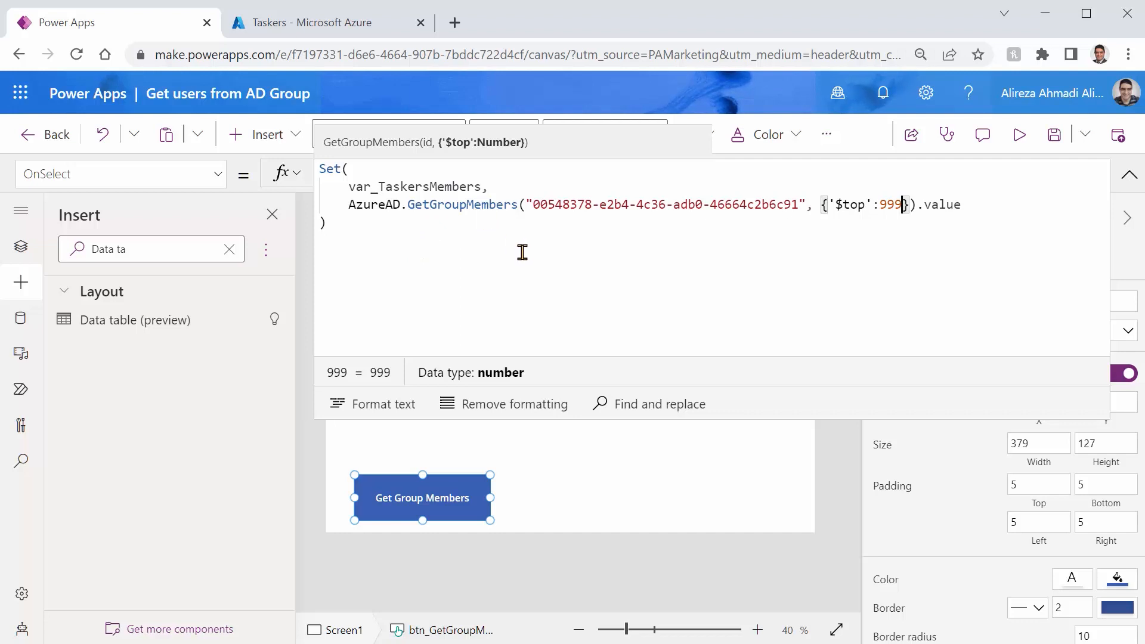
mouse_move(532, 181)
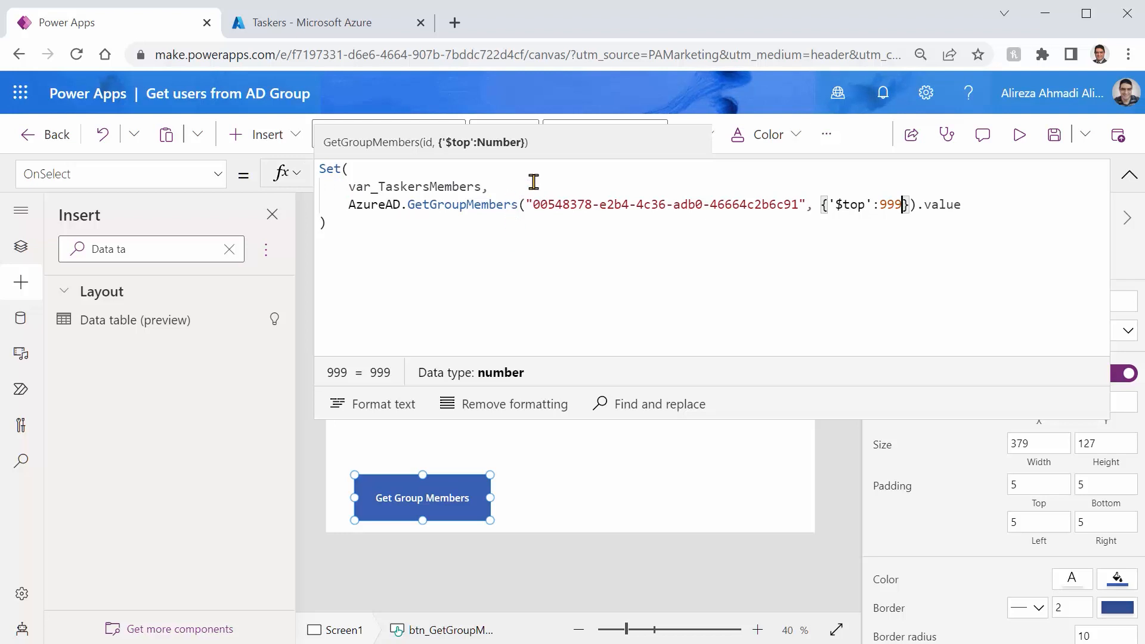
mouse_move(760, 188)
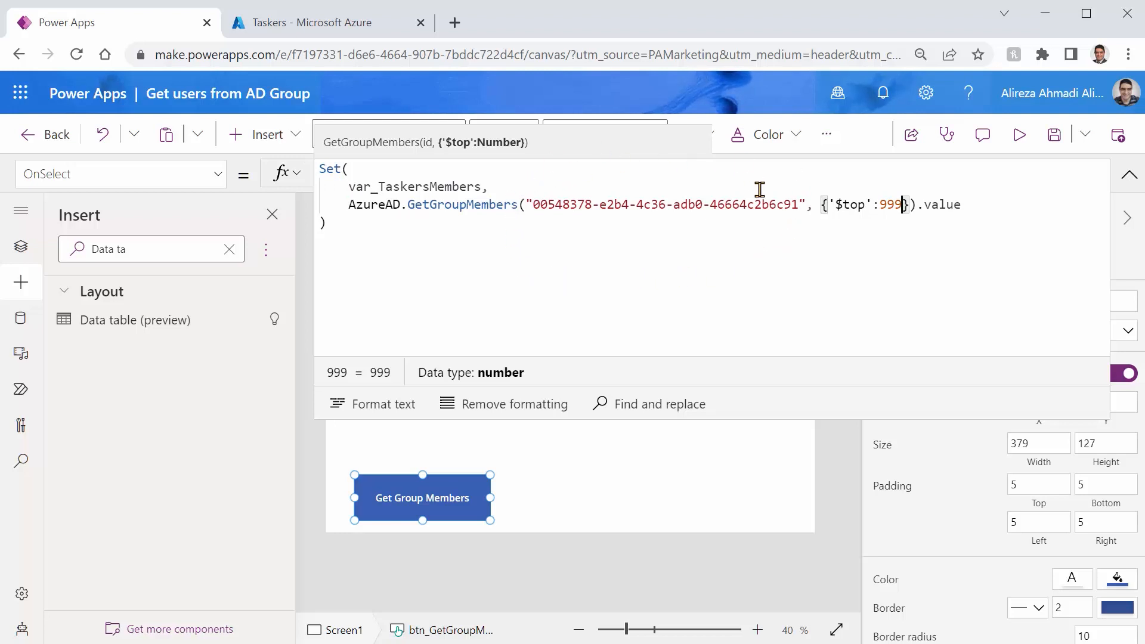
mouse_move(643, 255)
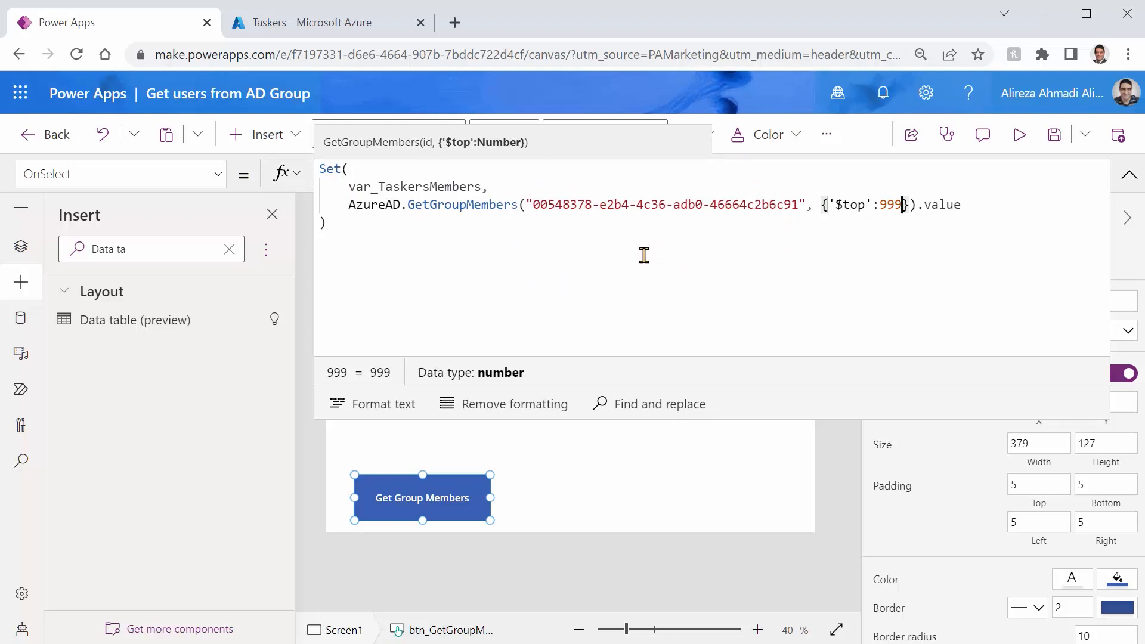
mouse_move(635, 252)
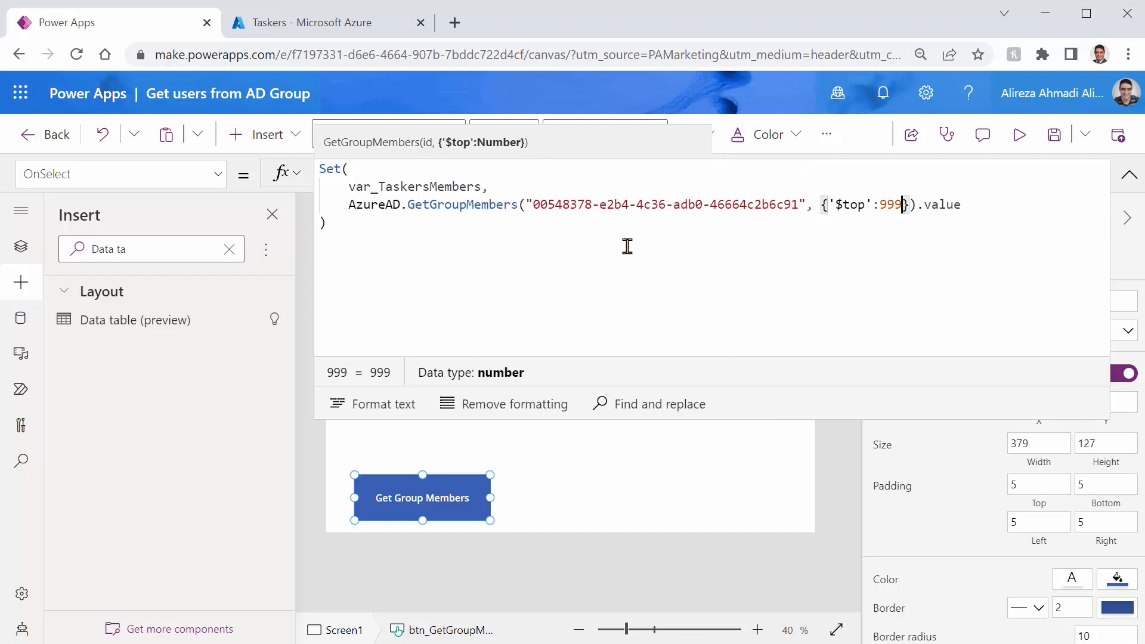